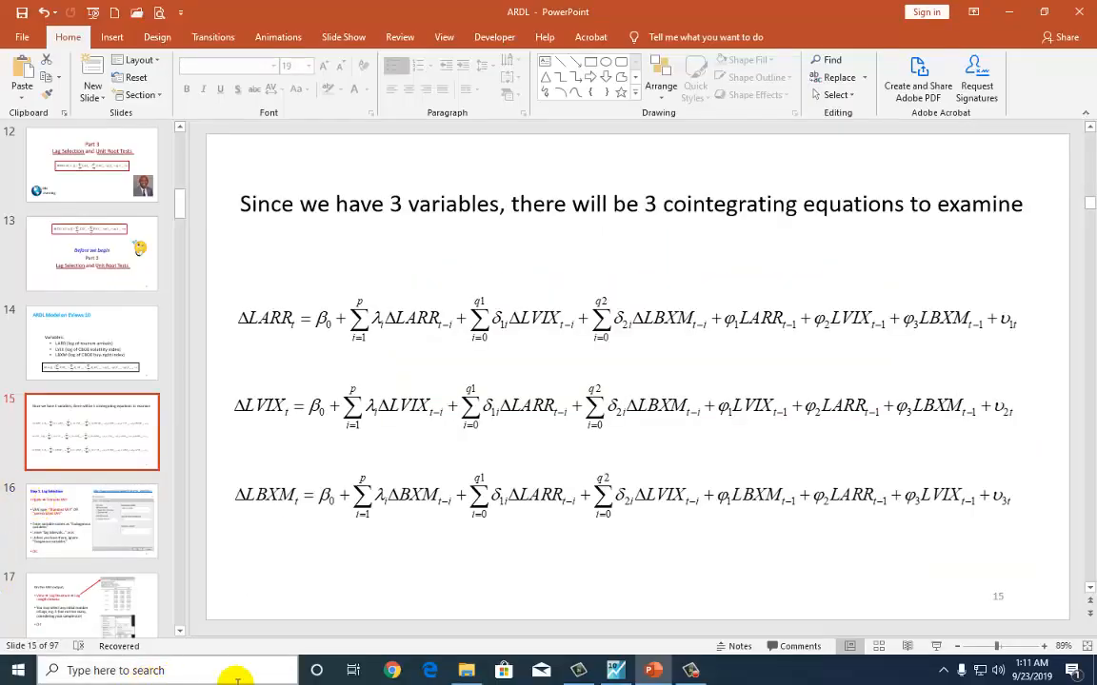
# Switch from PowerPoint to the EViews tourism workfile.
pyautogui.click(615, 670)
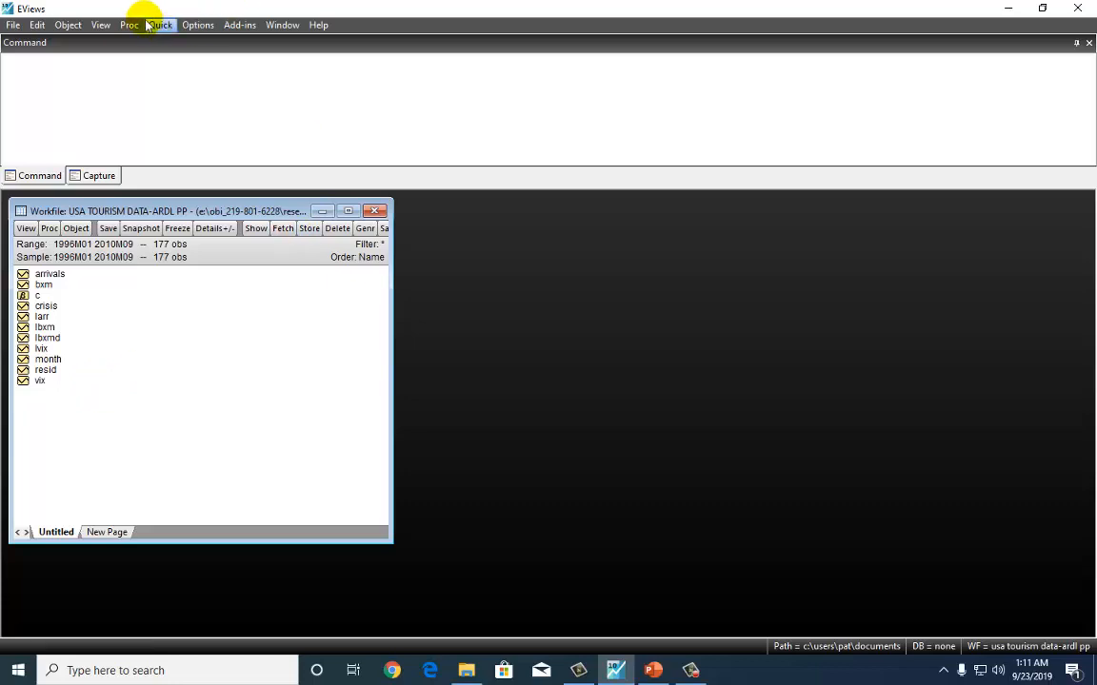
# Estimate a VAR of LARR, LBXM and LVIX with lags 1–2 and a constant.
pyautogui.click(159, 25)
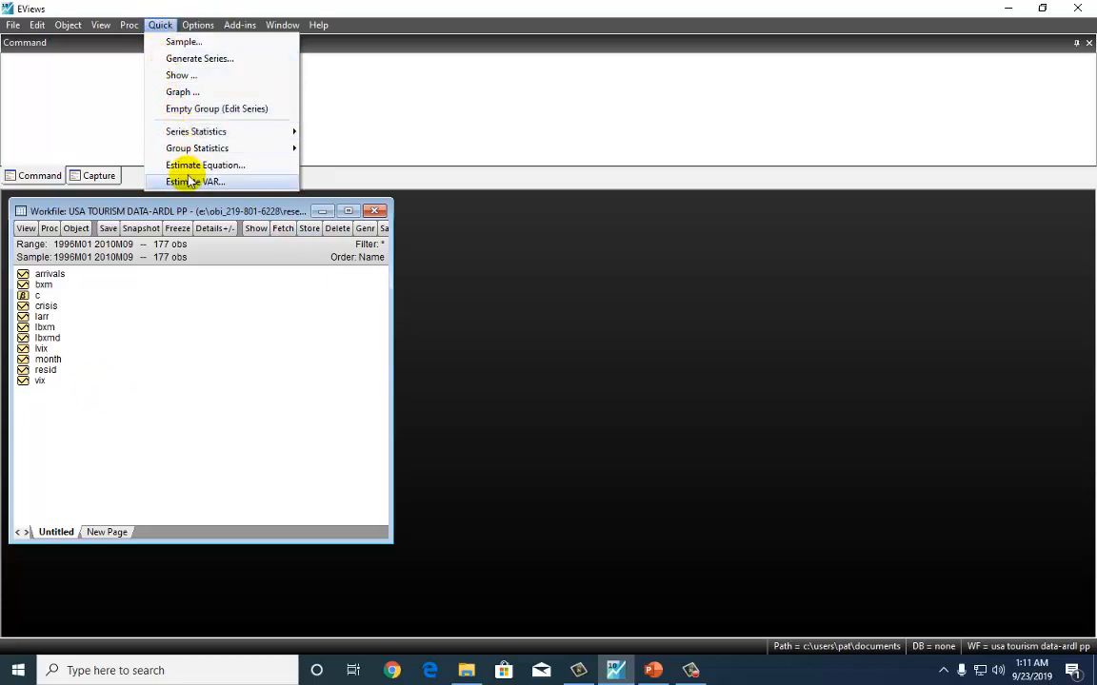
pyautogui.click(196, 181)
pyautogui.write('L')
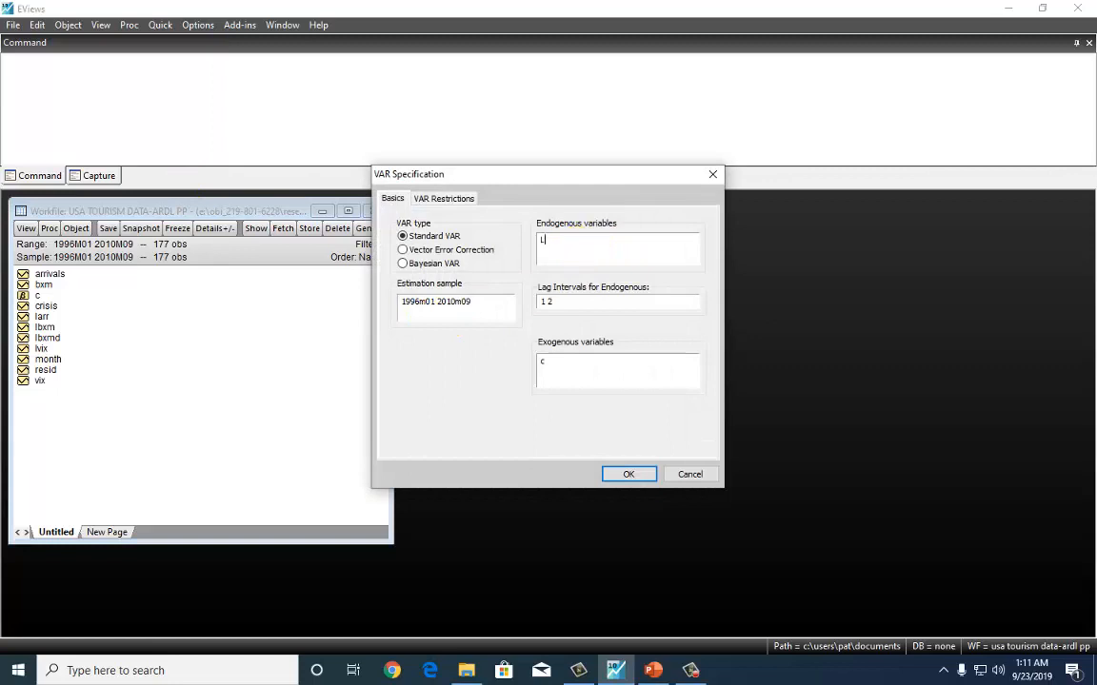
pyautogui.write('ARR')
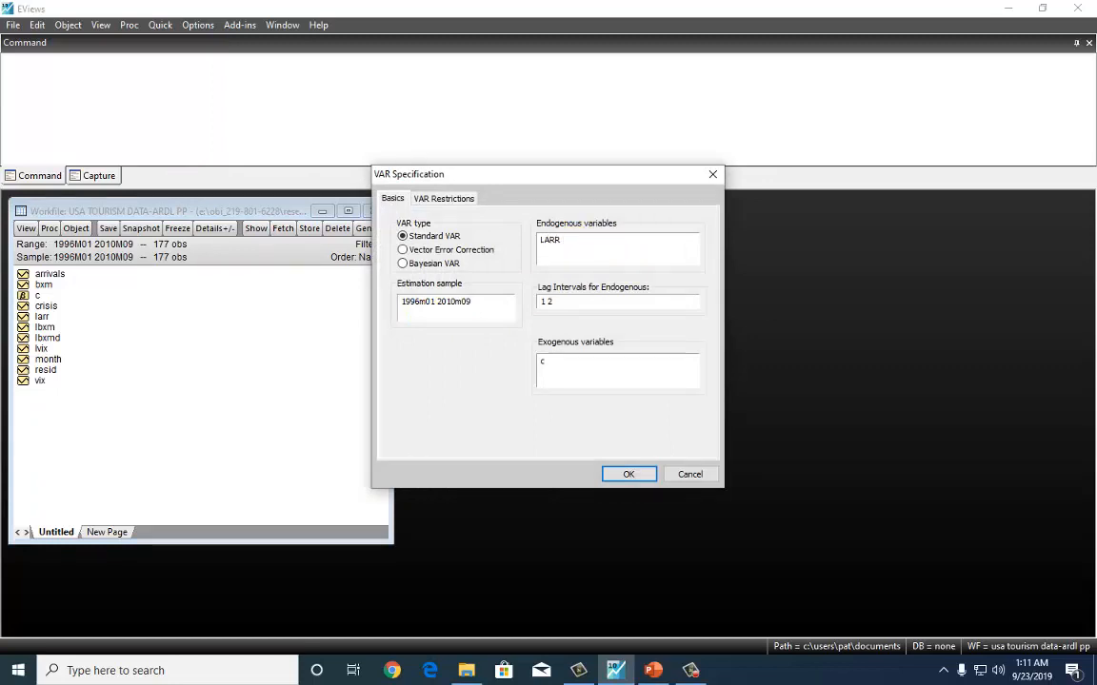
pyautogui.write('LBXM LVIX')
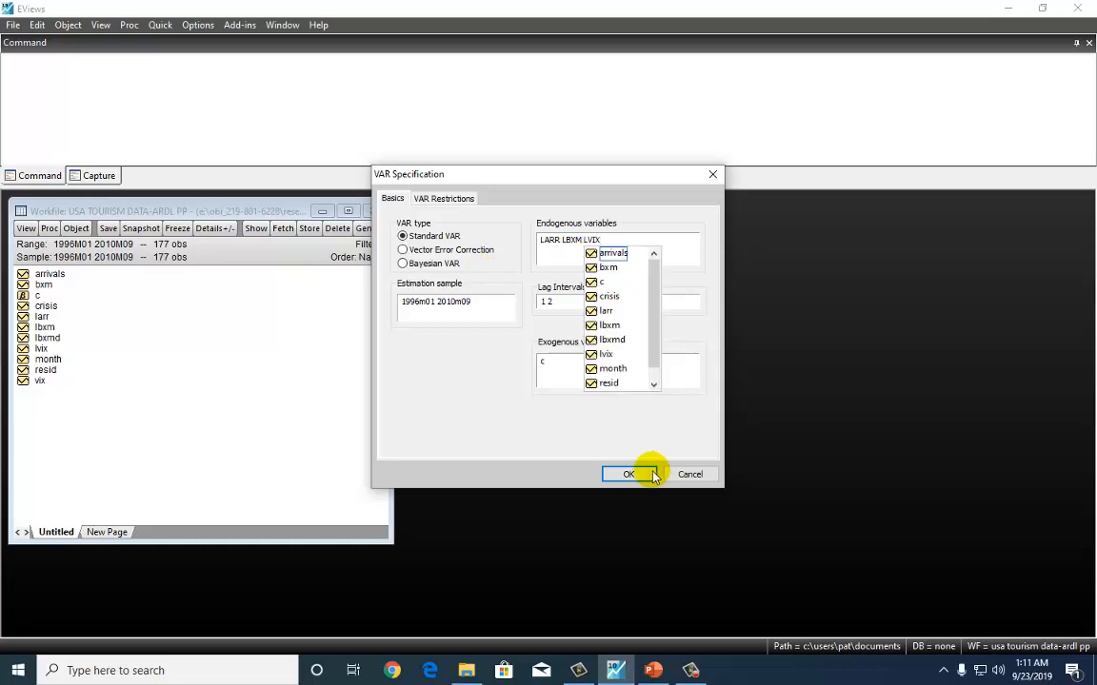
pyautogui.click(626, 474)
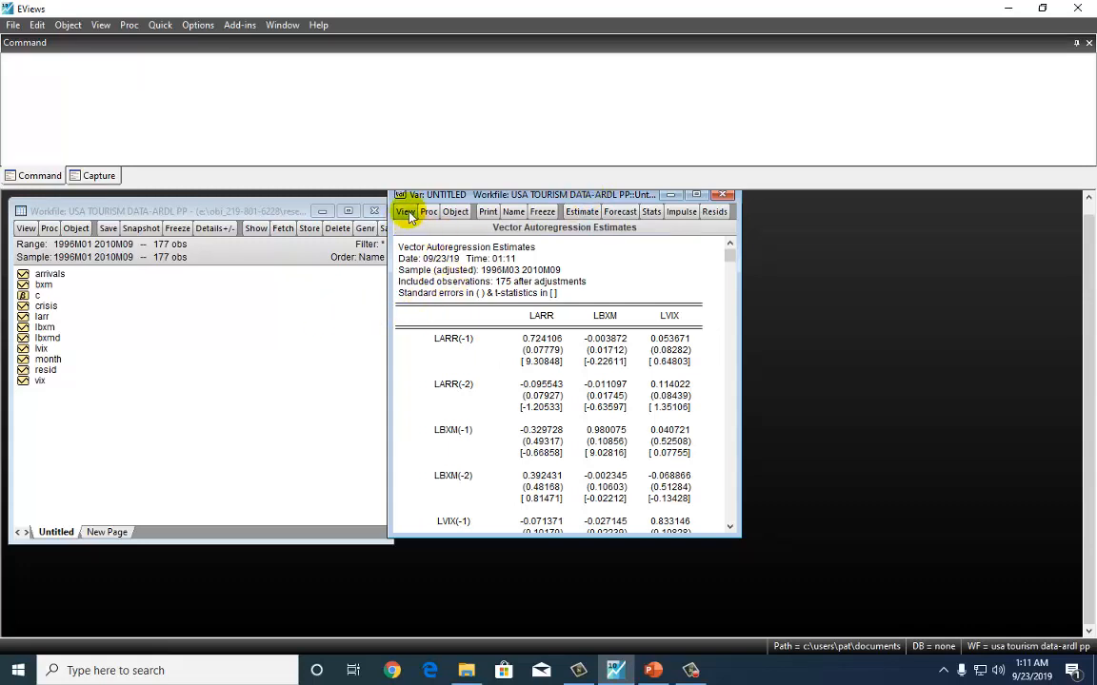
# Show VAR lag length criteria up to 3 lags and widen the window to reveal HQ.
pyautogui.click(405, 211)
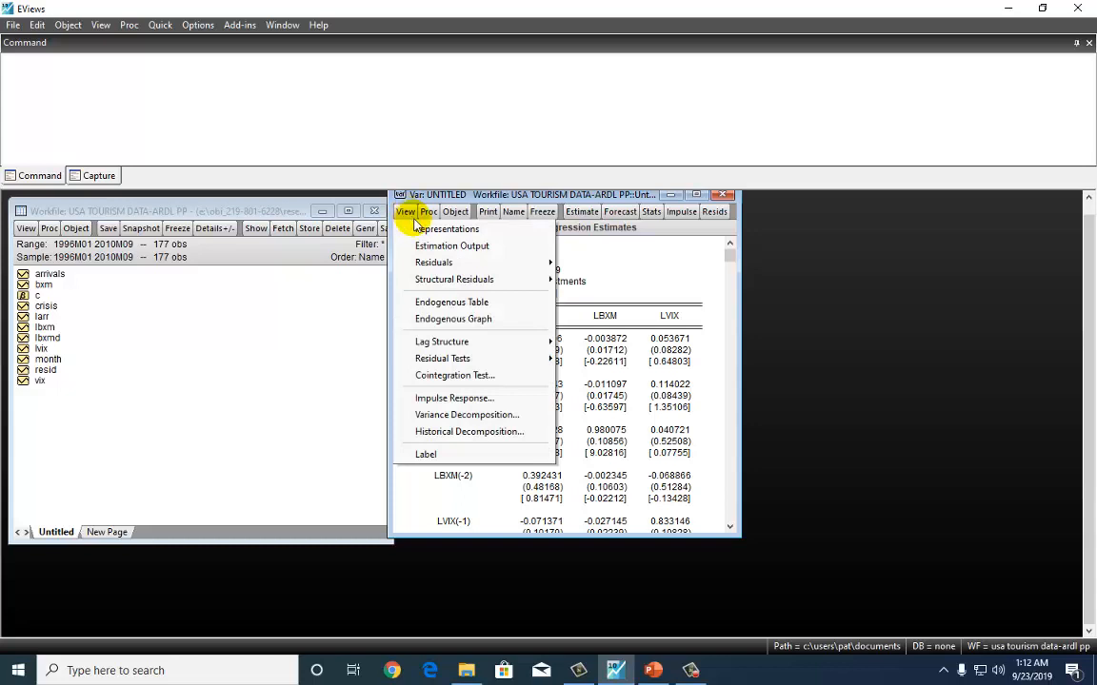
pyautogui.moveTo(441, 341)
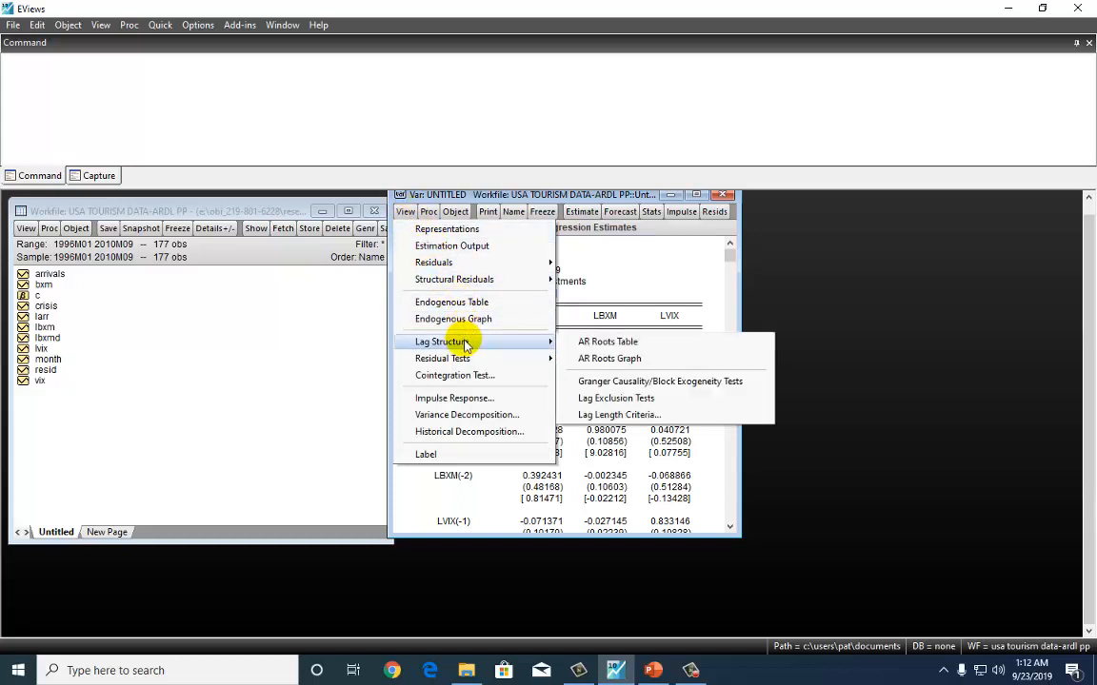
pyautogui.moveTo(504, 344)
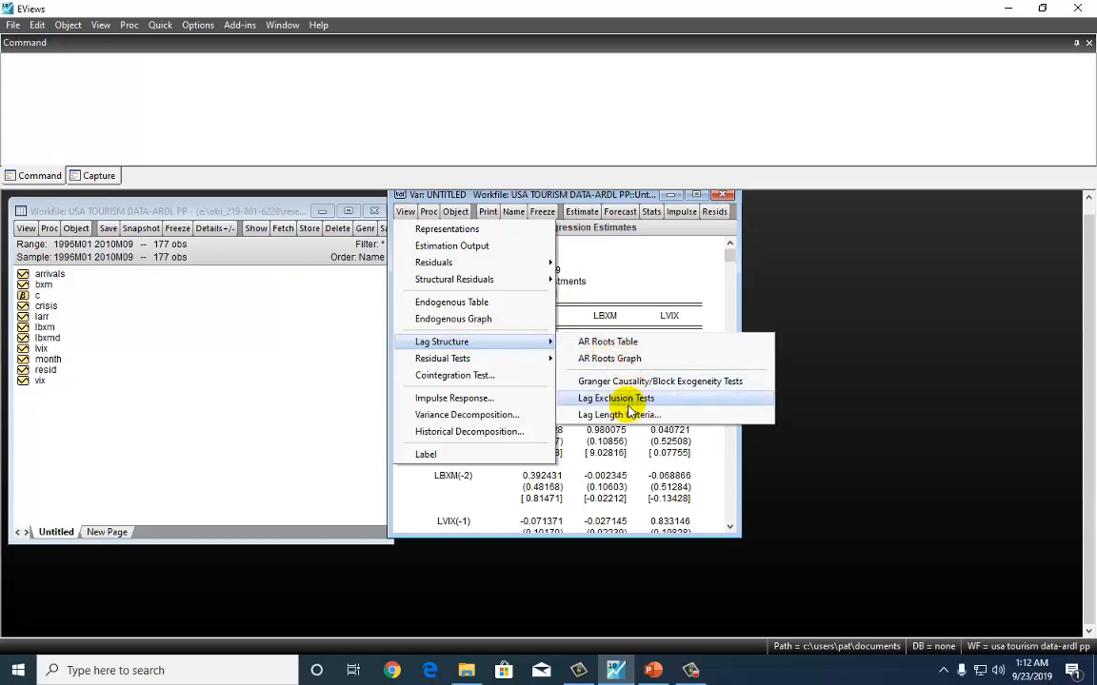
pyautogui.click(615, 397)
pyautogui.write('3')
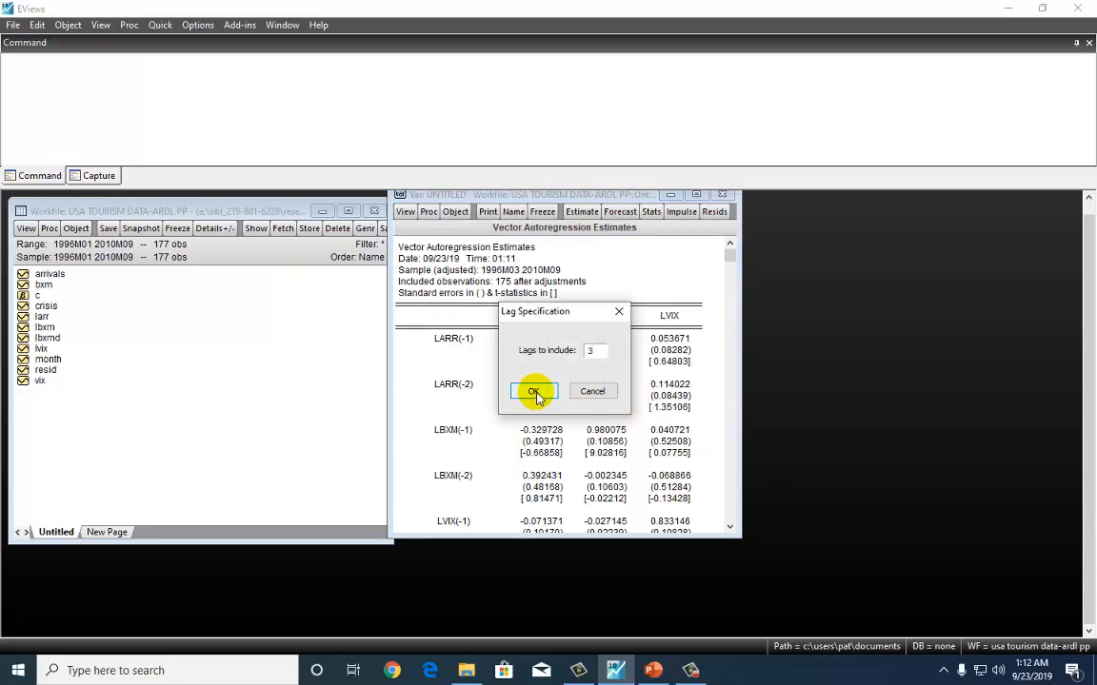
pyautogui.click(533, 391)
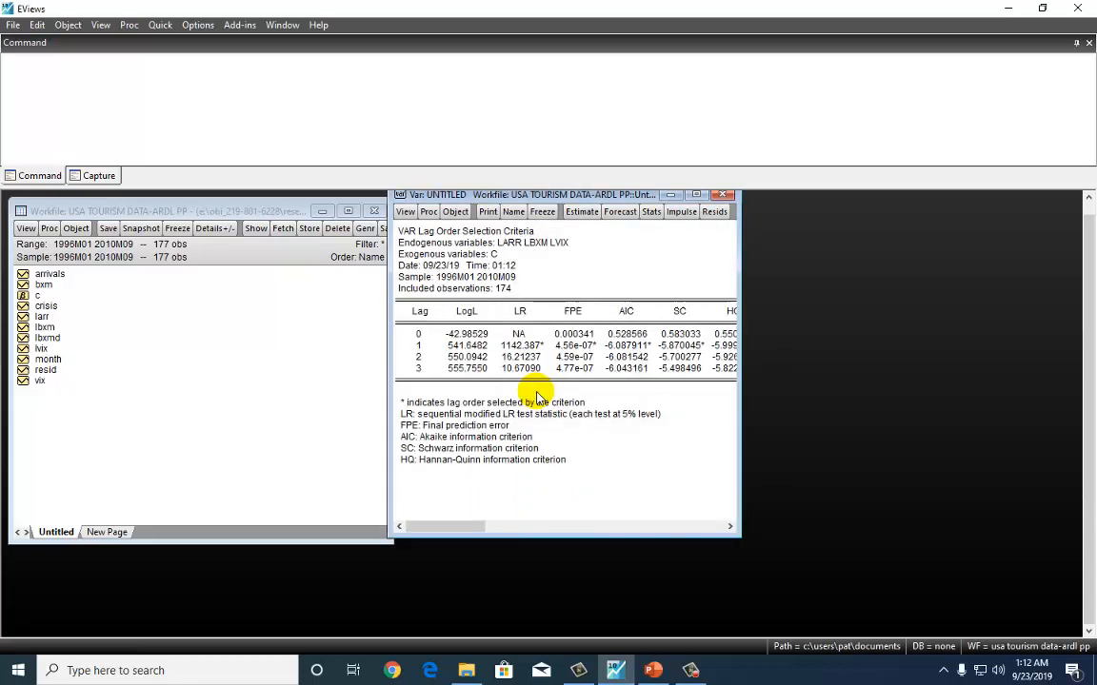
pyautogui.moveTo(734, 369); pyautogui.dragTo(780, 370)
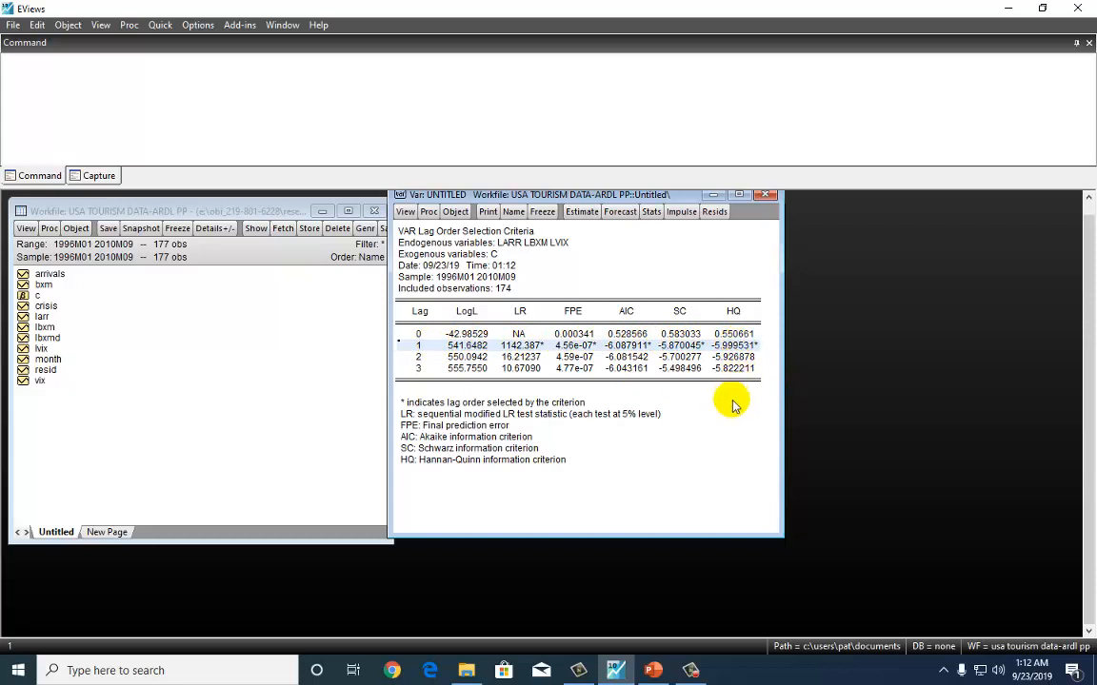
pyautogui.moveTo(700, 411)
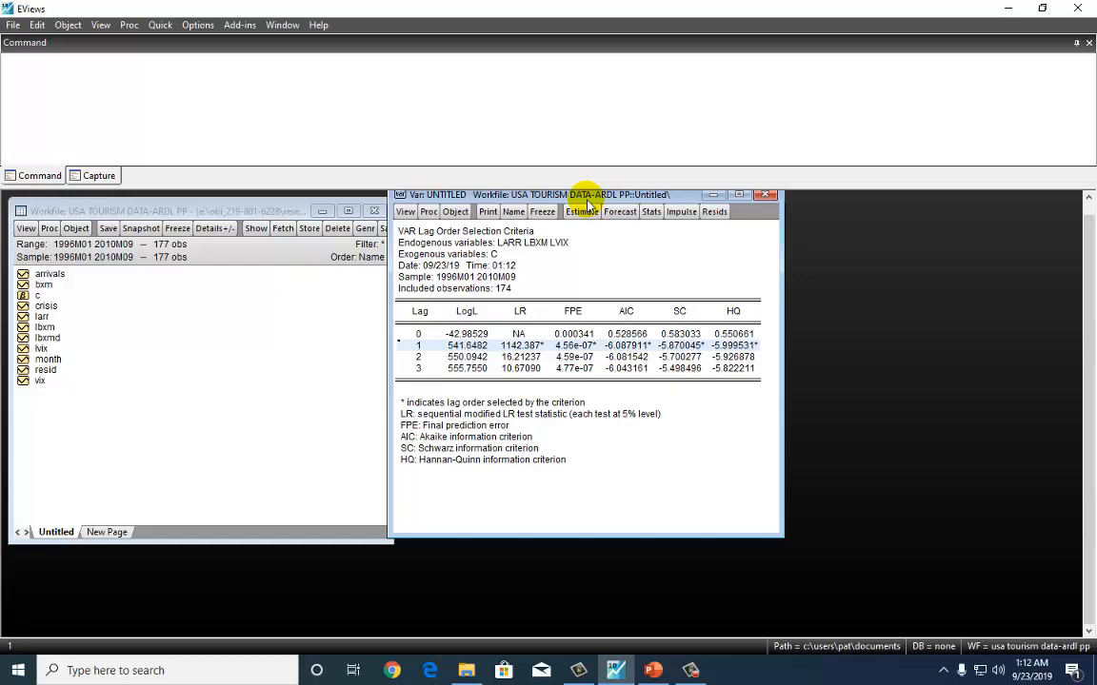
# Move the lag criteria aside, open the LARR series spreadsheet, and open its View menu.
pyautogui.moveTo(582, 195); pyautogui.dragTo(659, 230)
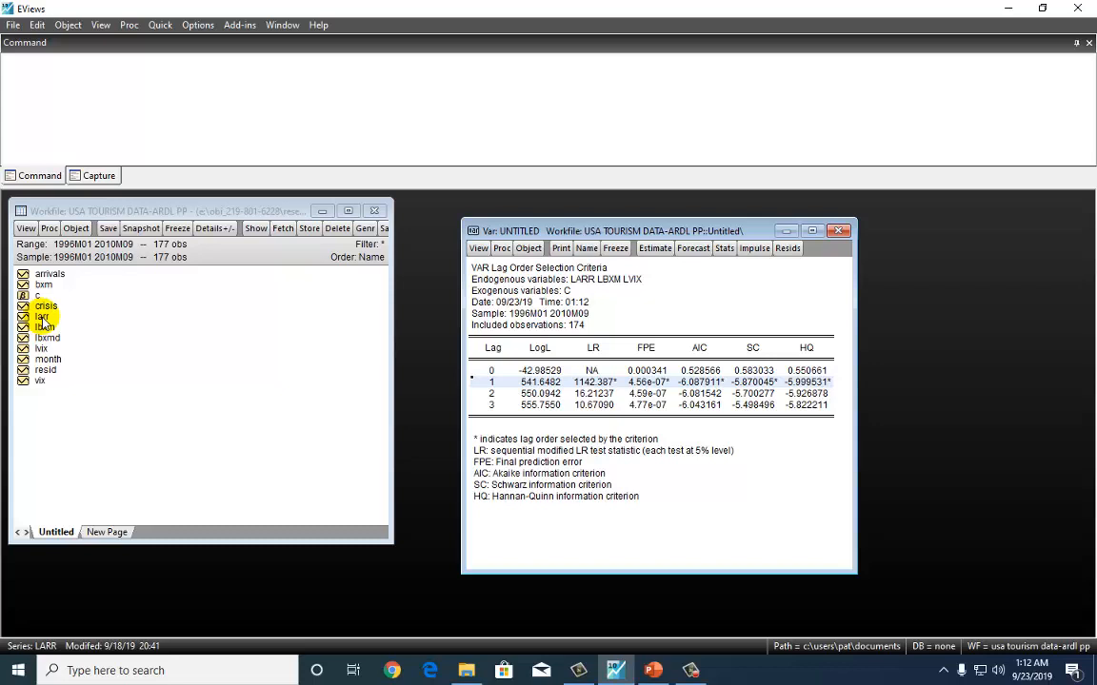
pyautogui.click(42, 316)
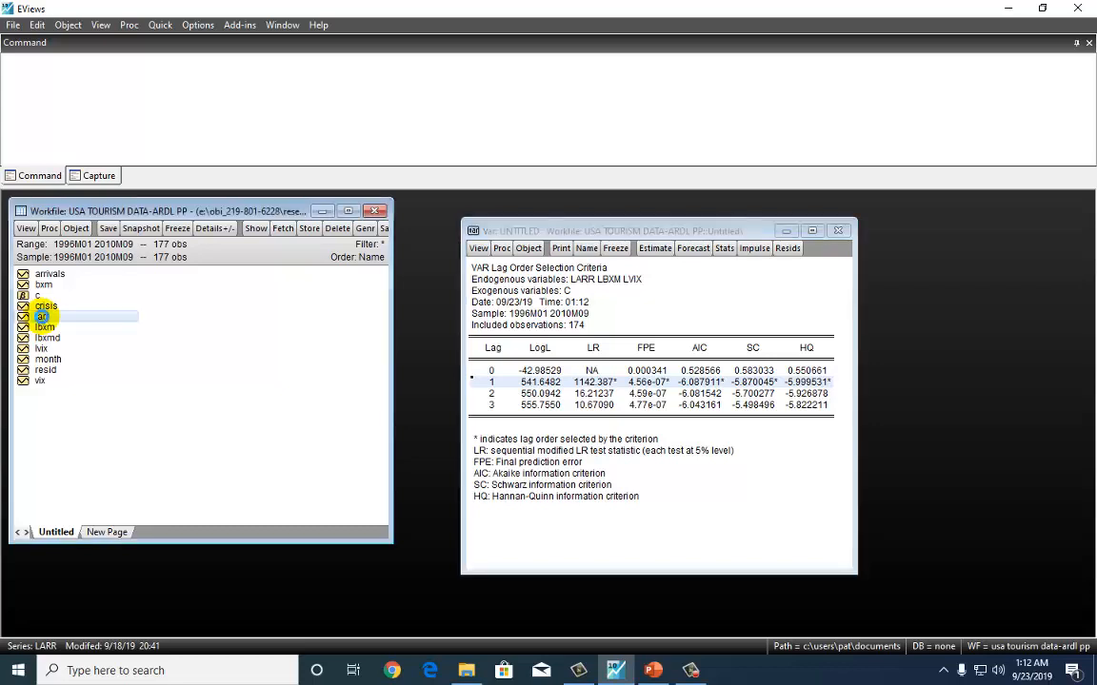
pyautogui.doubleClick(42, 316)
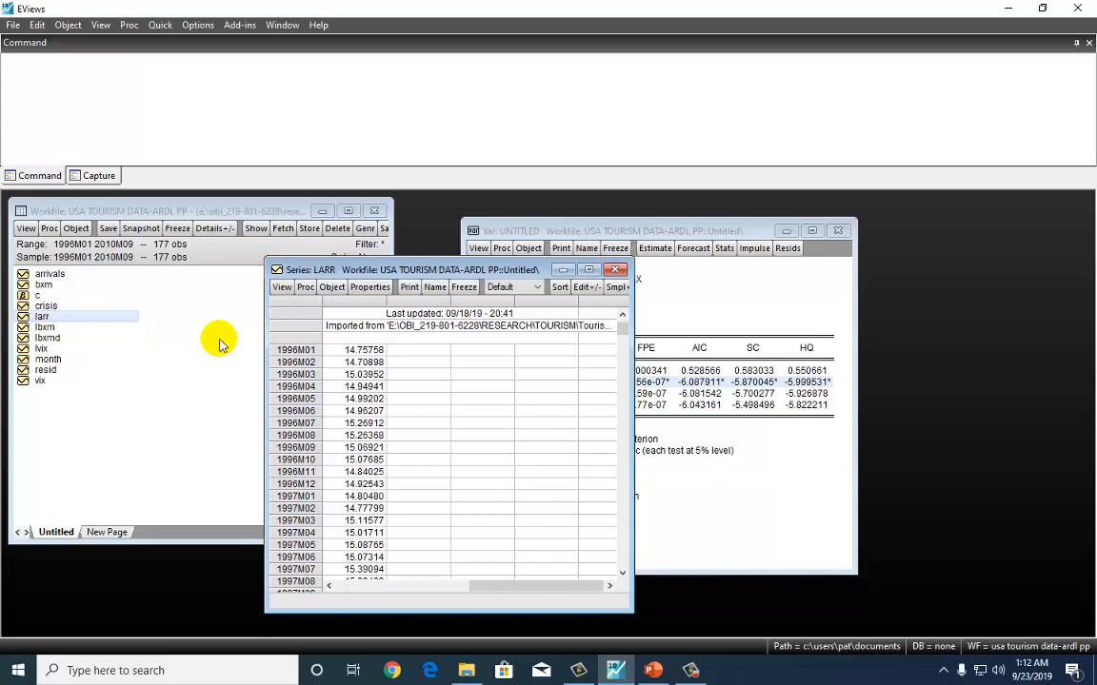
pyautogui.click(282, 287)
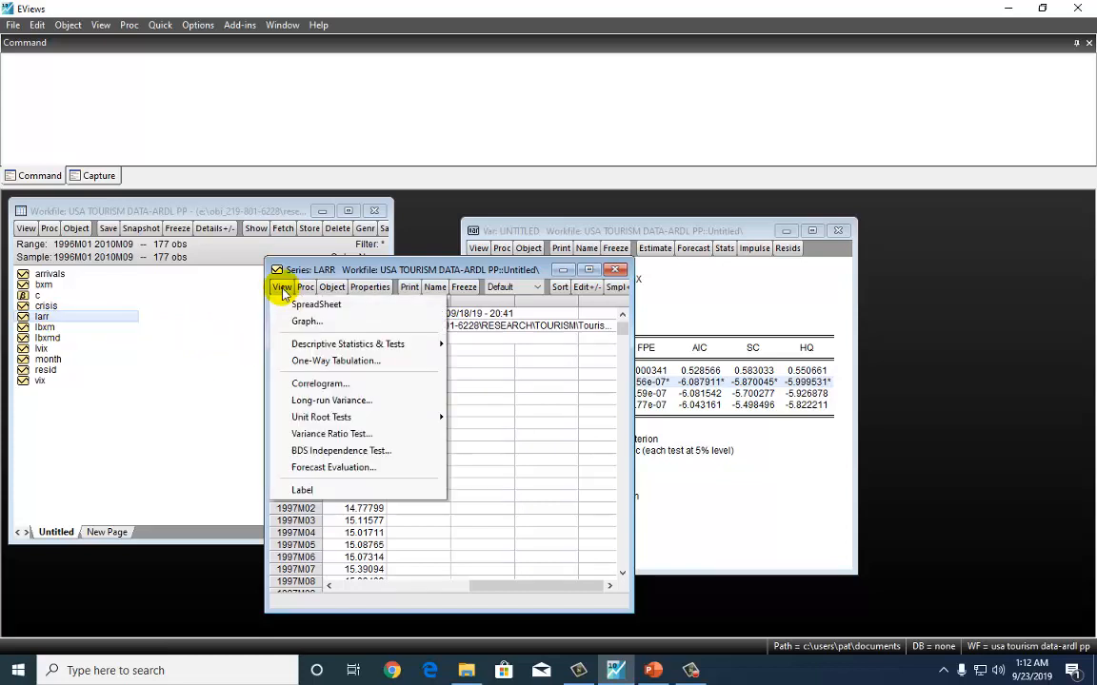
pyautogui.moveTo(321, 417)
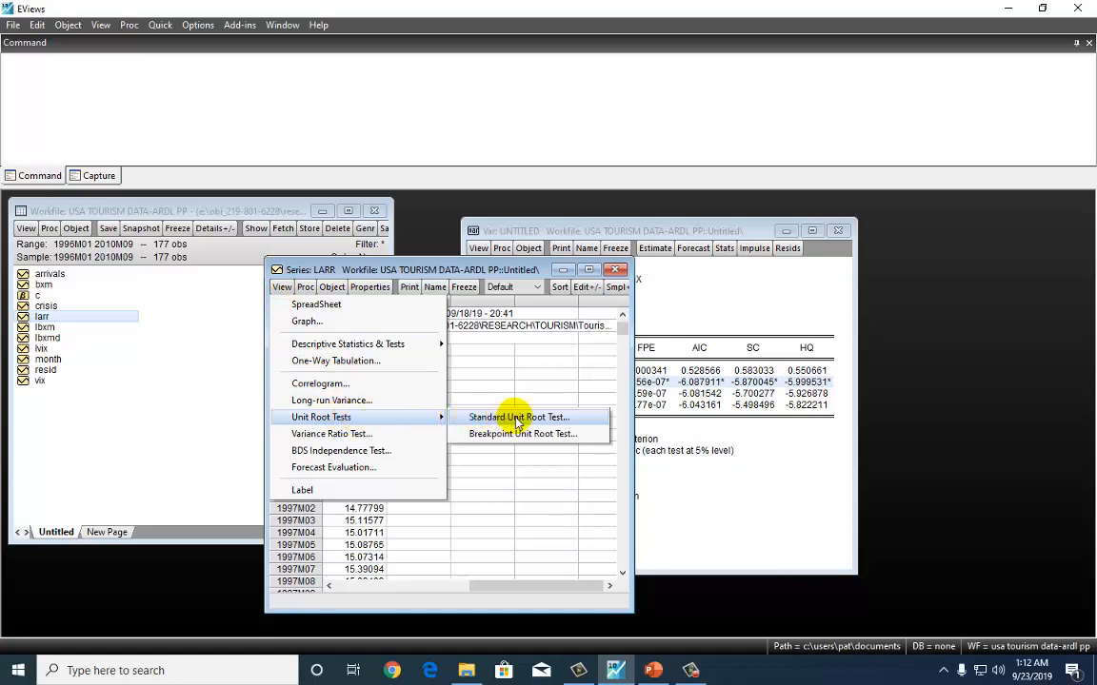
# Run an ADF test on LARR in levels with intercept and SIC lag selection.
pyautogui.click(519, 417)
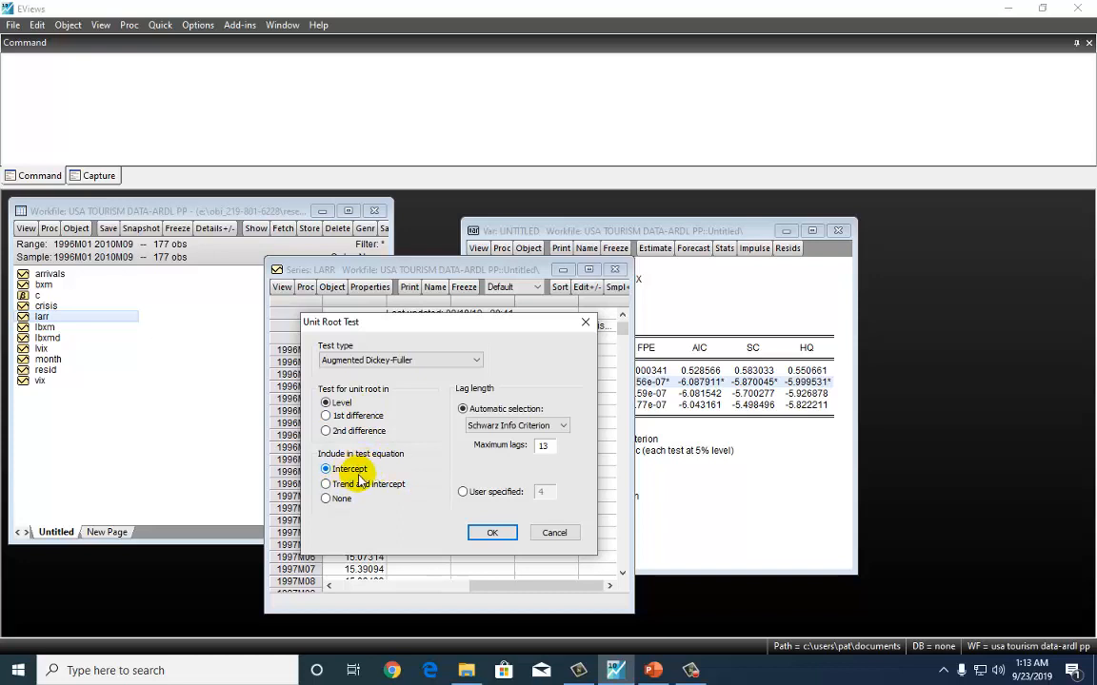
pyautogui.moveTo(398, 499)
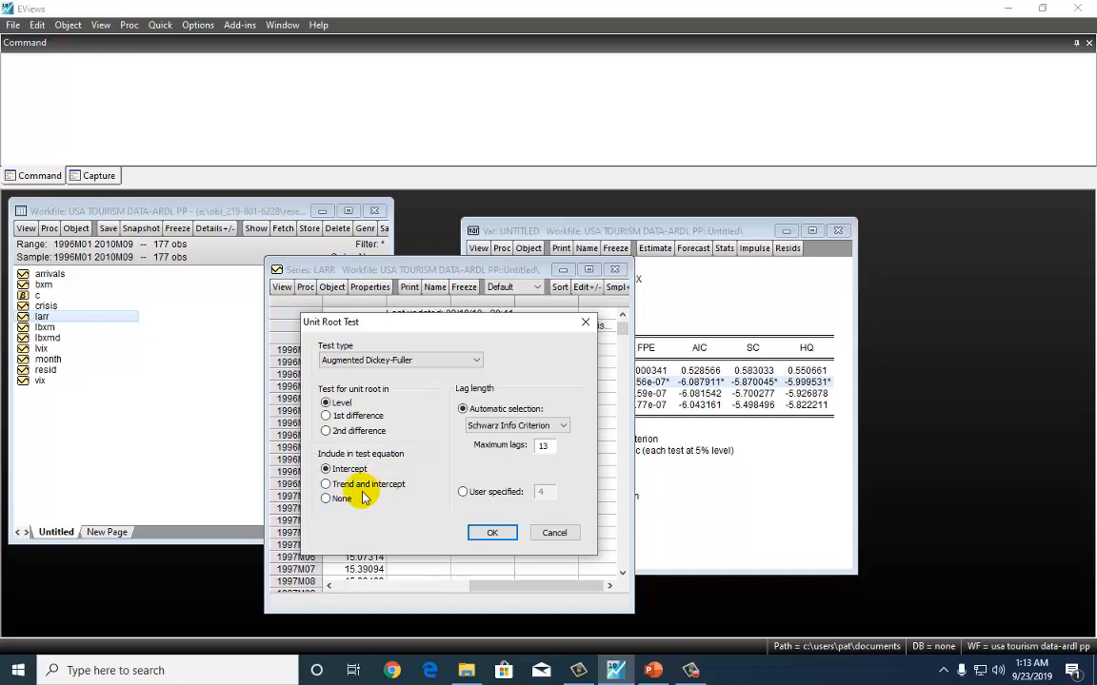
pyautogui.moveTo(373, 502)
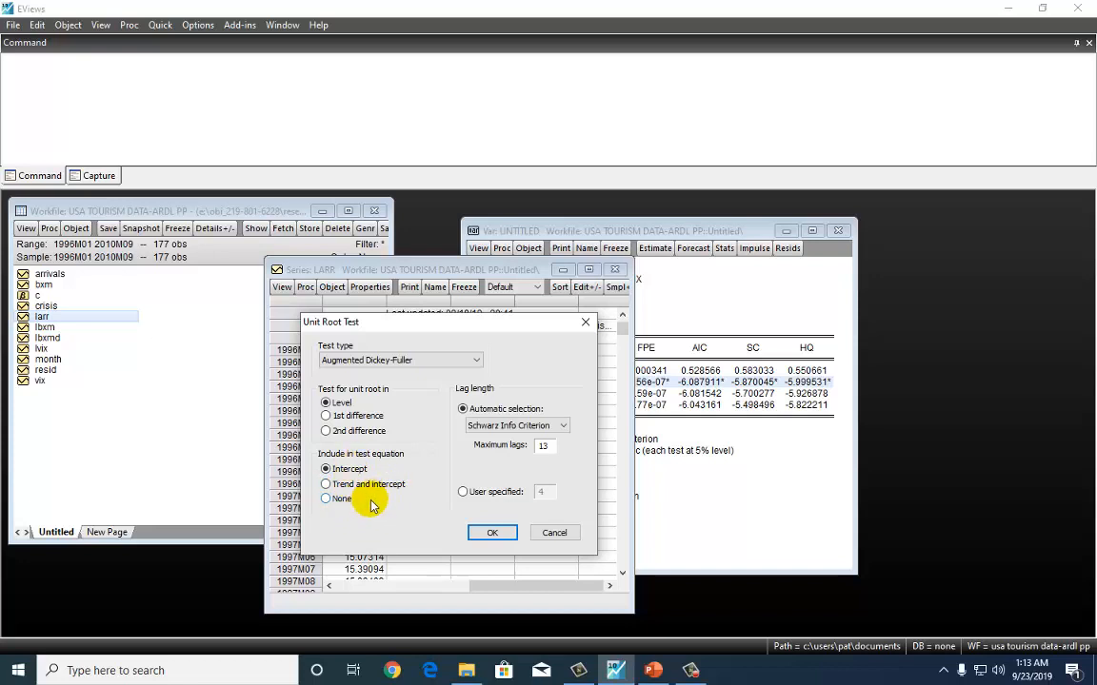
pyautogui.click(327, 468)
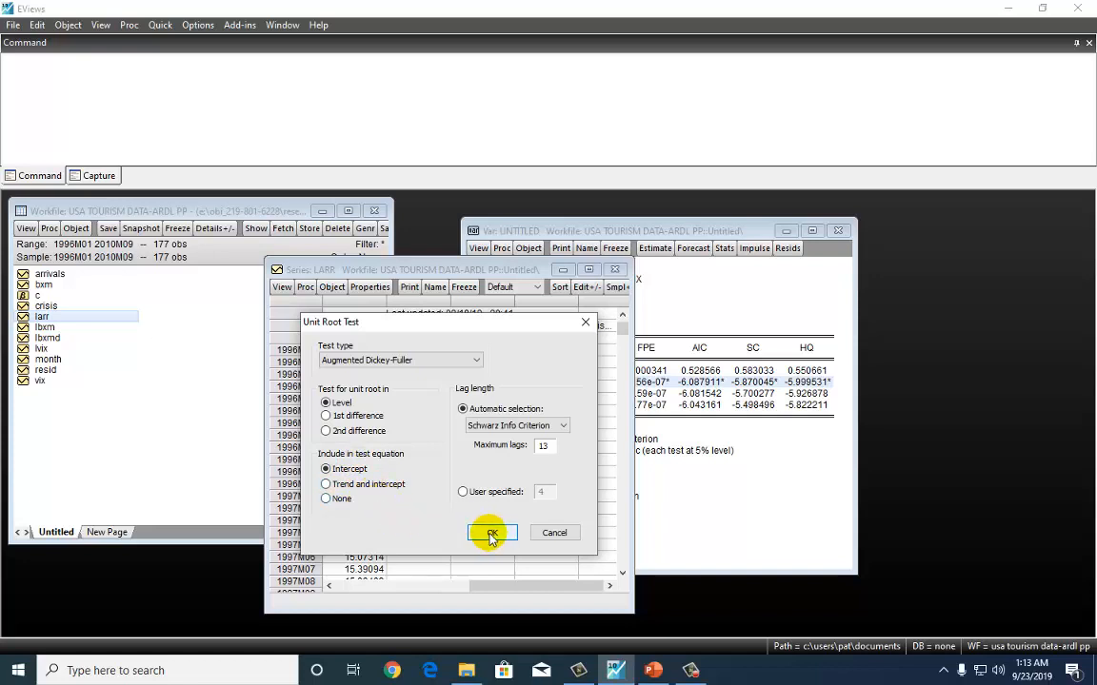
pyautogui.click(492, 532)
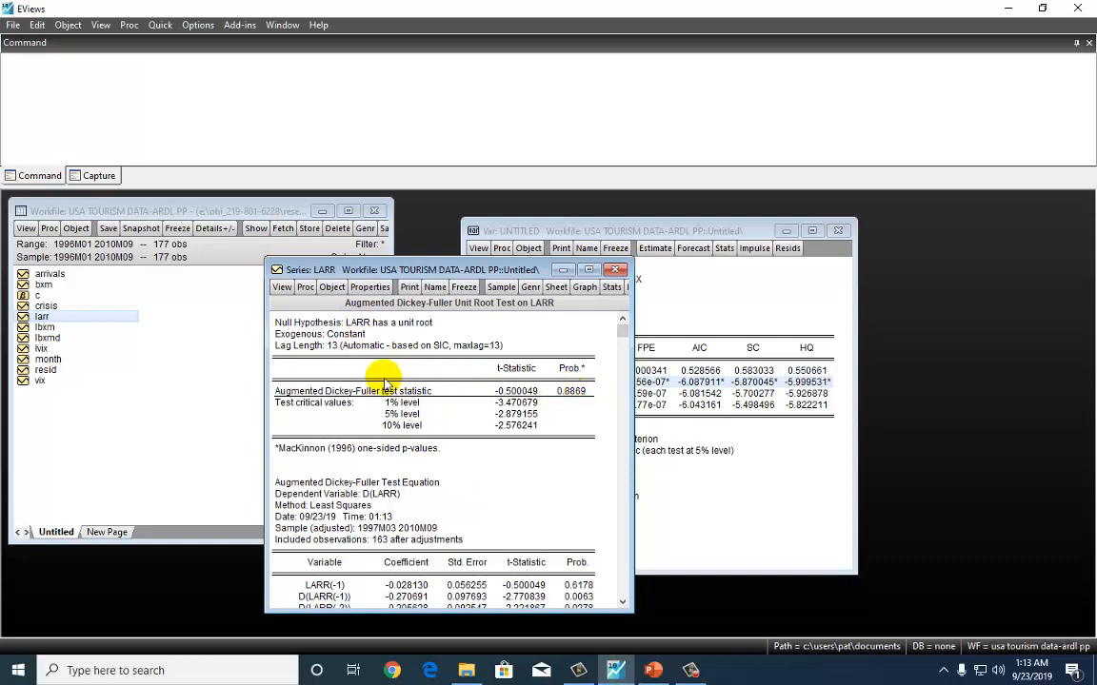
# Run the ADF test on LARR's first difference, then open the LVIX series.
pyautogui.click(281, 287)
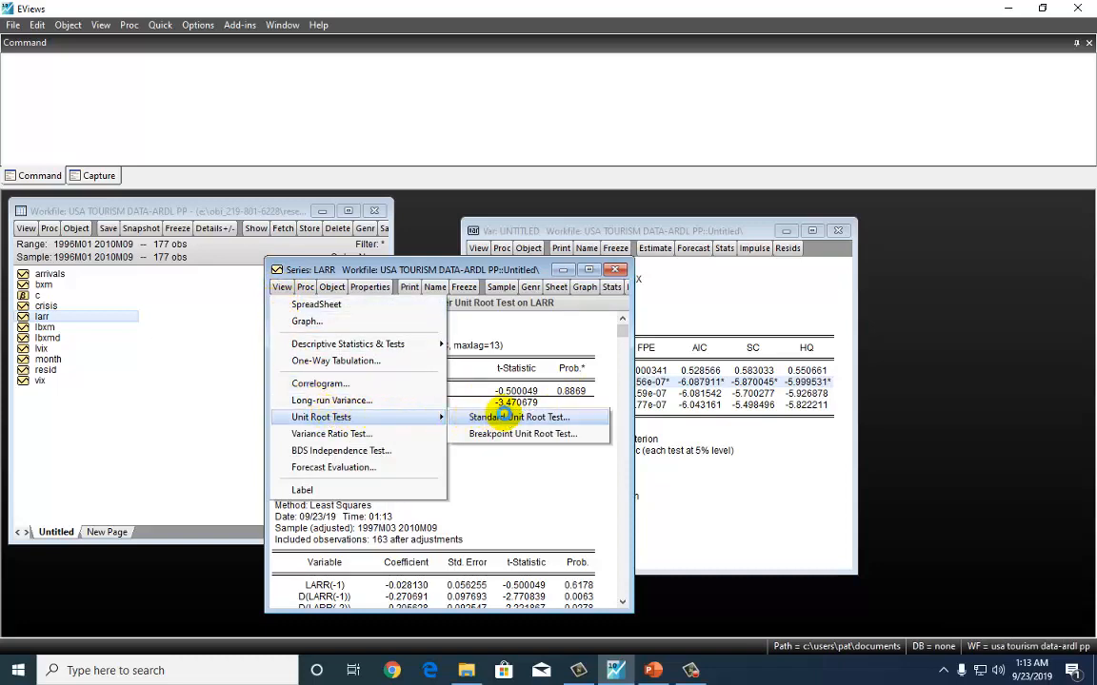
pyautogui.click(518, 417)
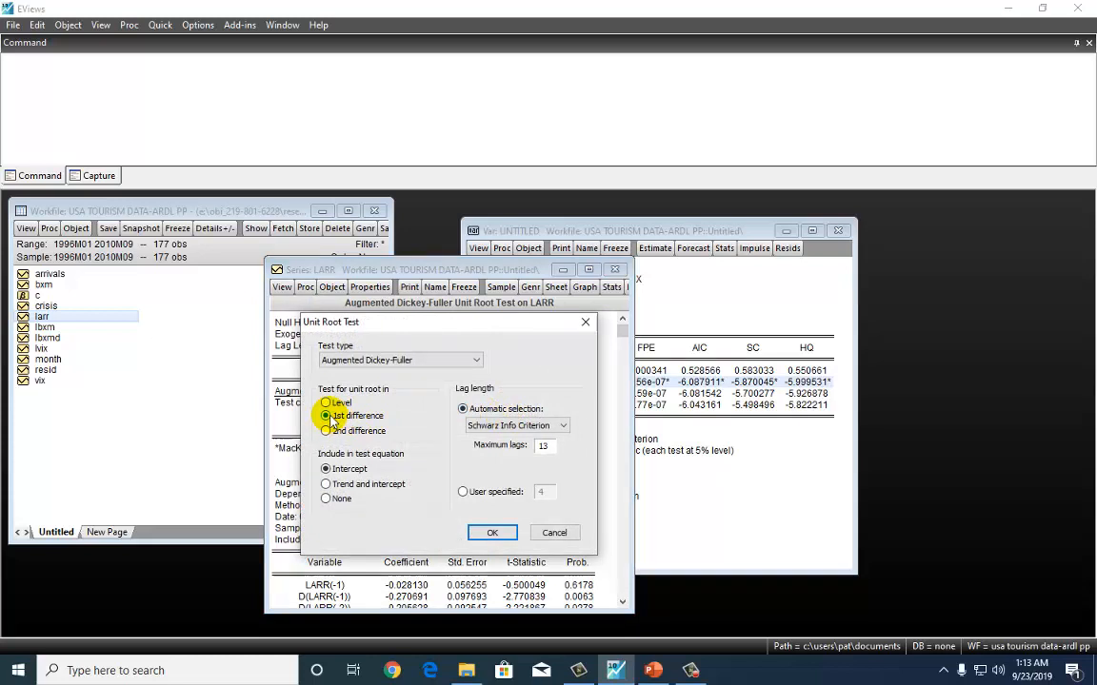
pyautogui.click(492, 532)
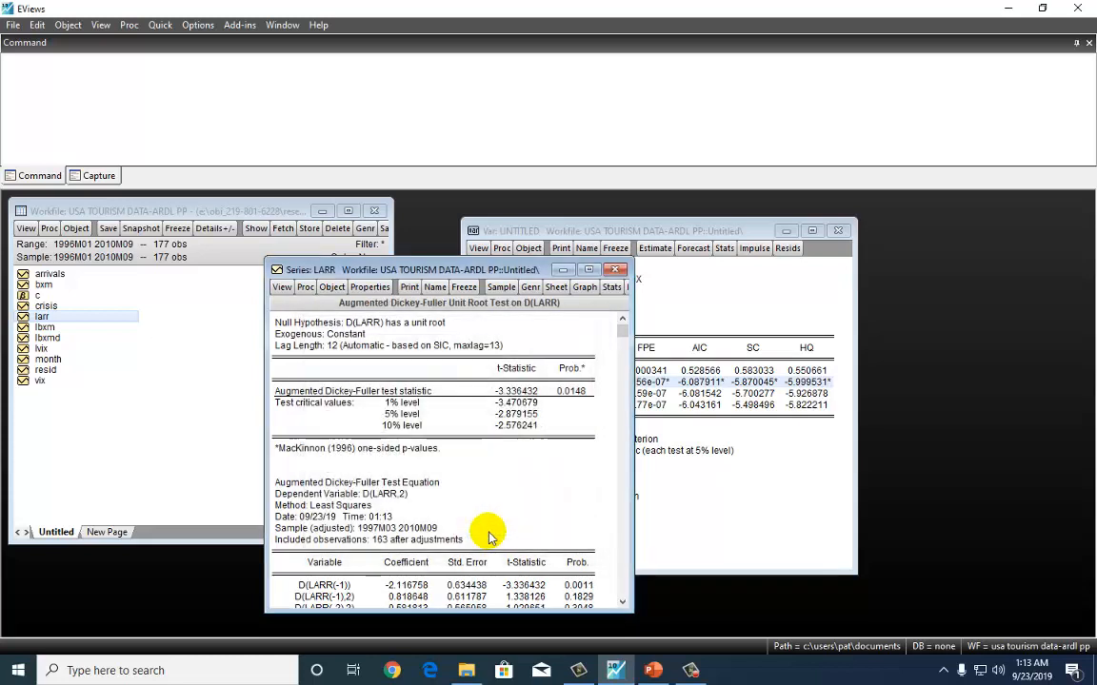
pyautogui.moveTo(576, 398)
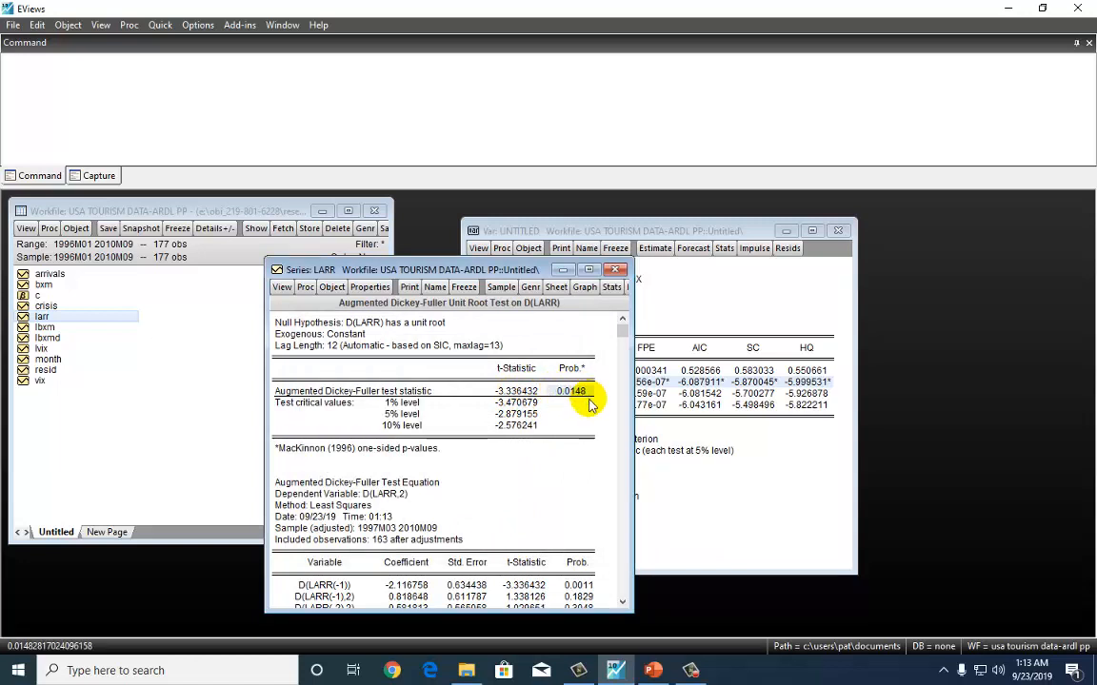
pyautogui.moveTo(574, 409)
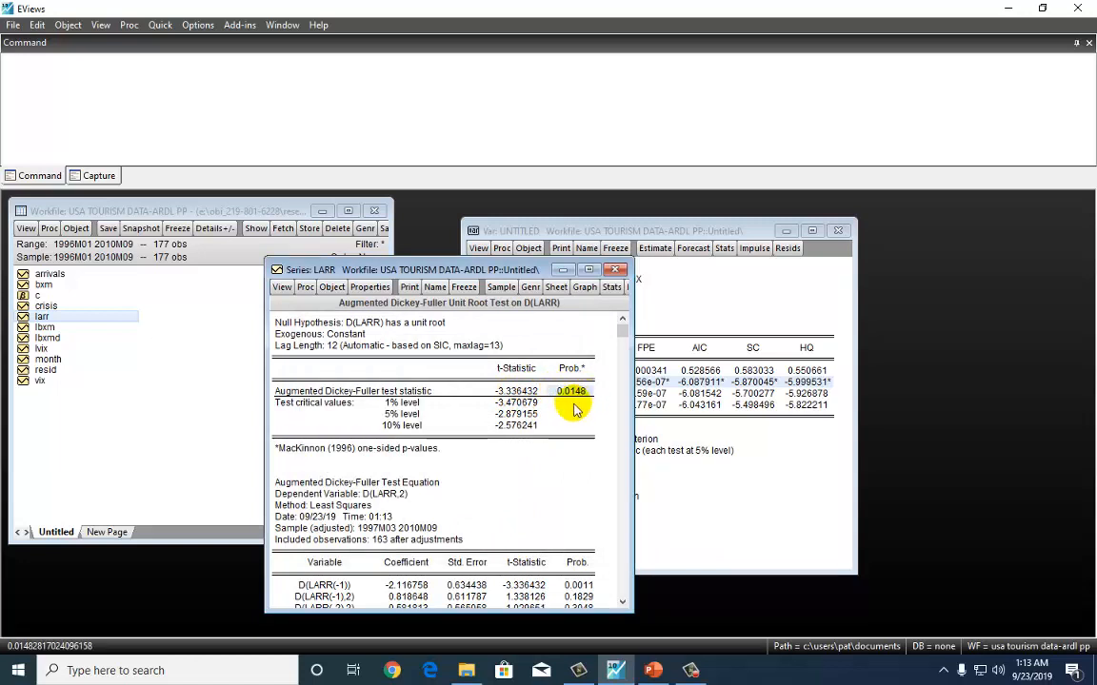
pyautogui.moveTo(221, 338)
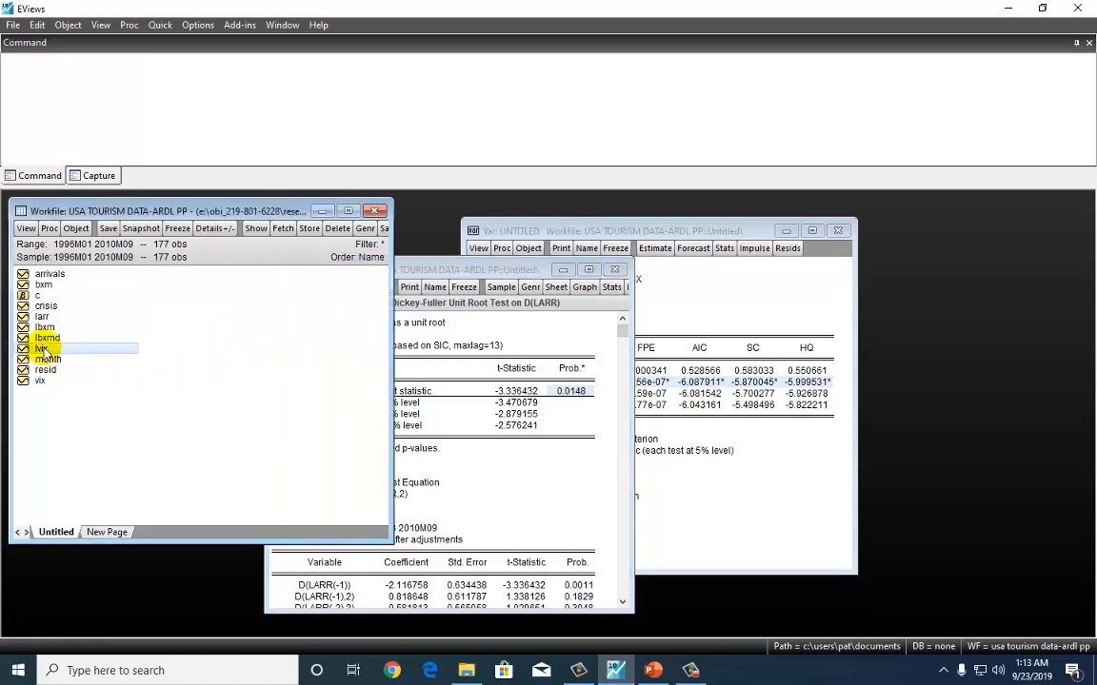
pyautogui.doubleClick(41, 348)
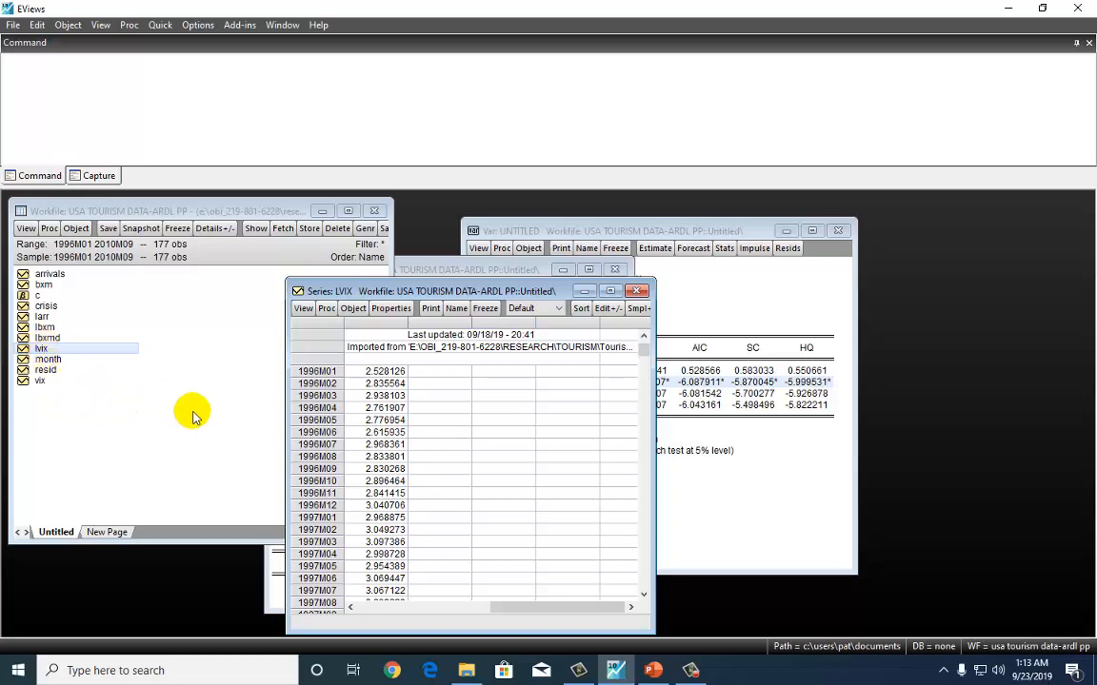
# Run a standard ADF unit root test on LVIX at level.
pyautogui.click(304, 308)
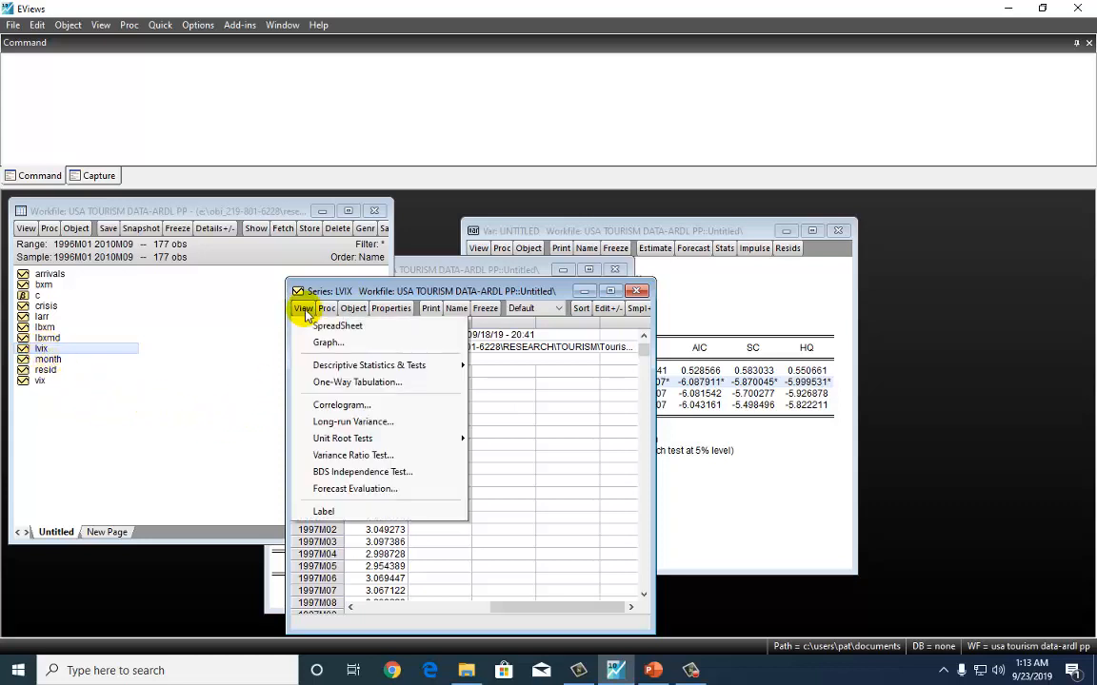
pyautogui.moveTo(343, 437)
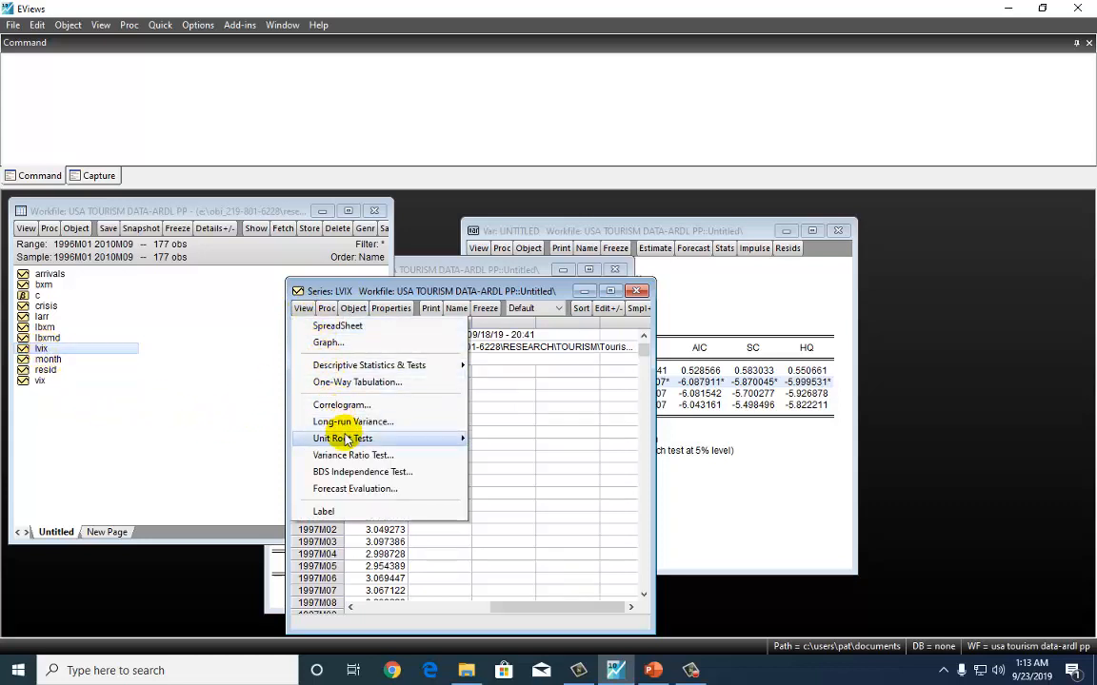
pyautogui.moveTo(342, 438)
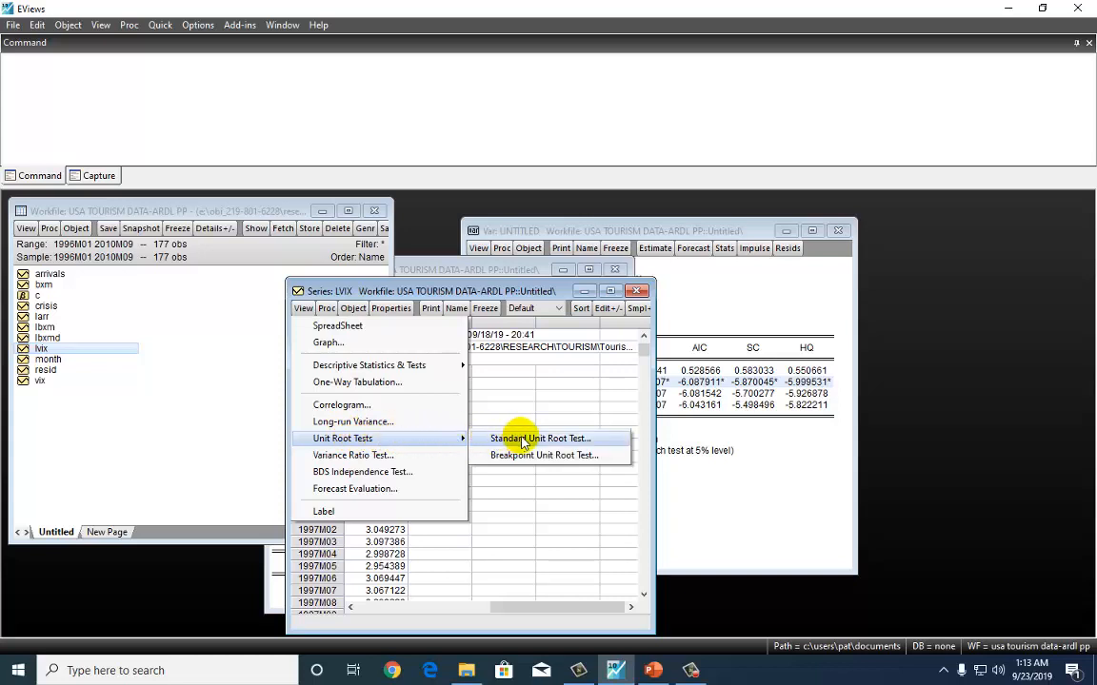
pyautogui.click(541, 437)
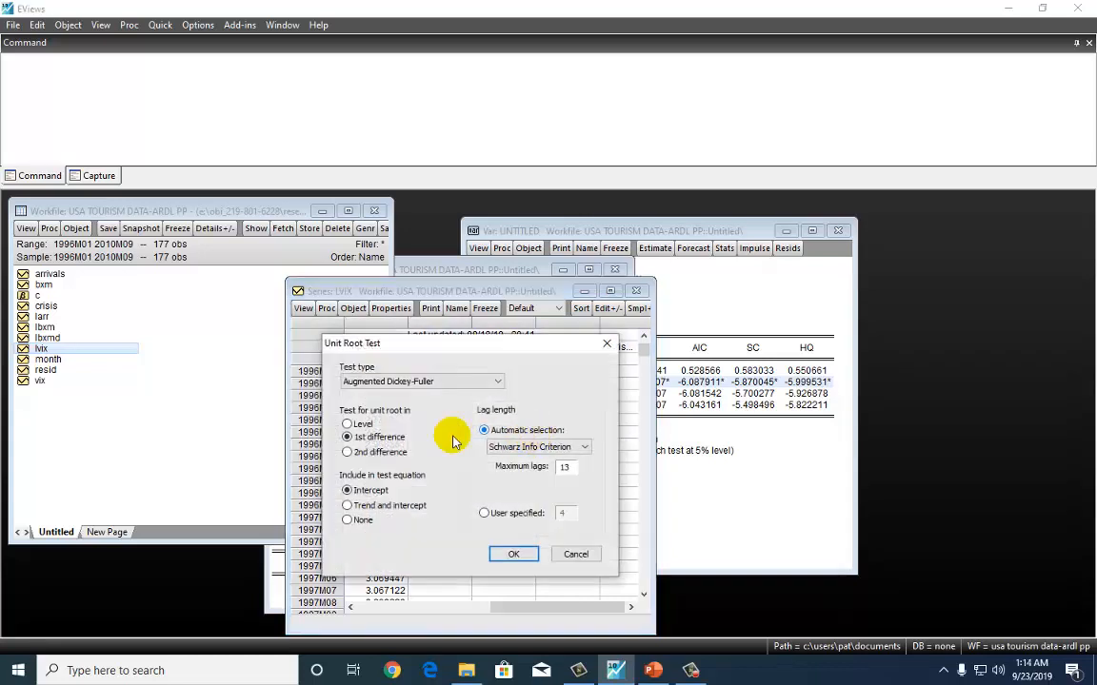
pyautogui.click(347, 423)
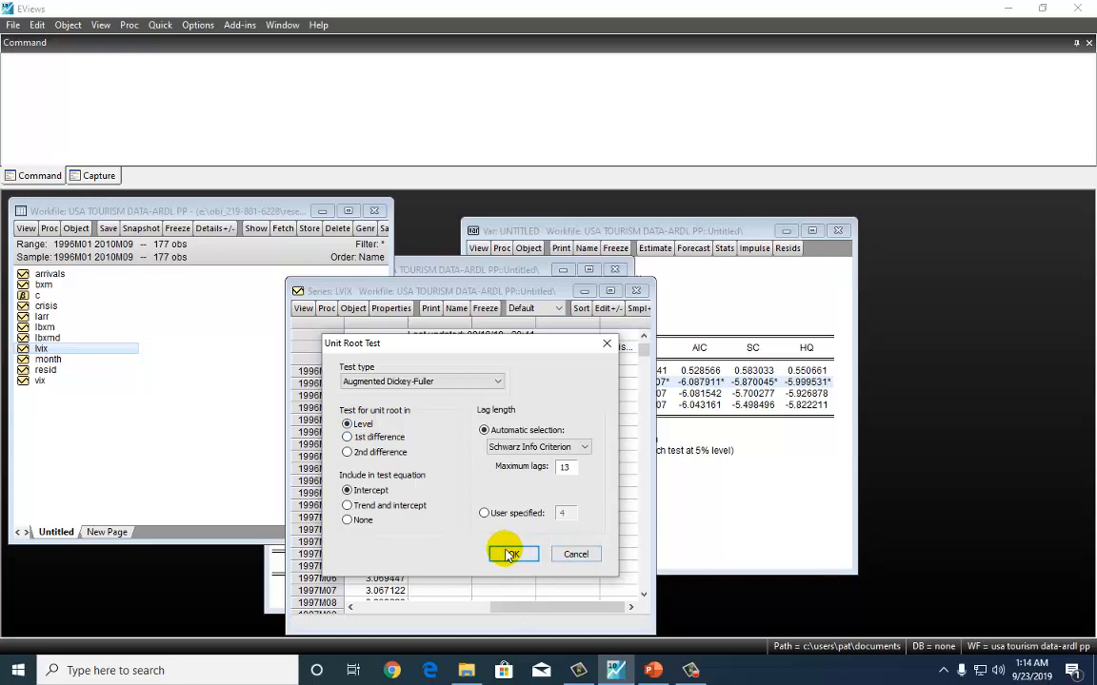
pyautogui.click(510, 554)
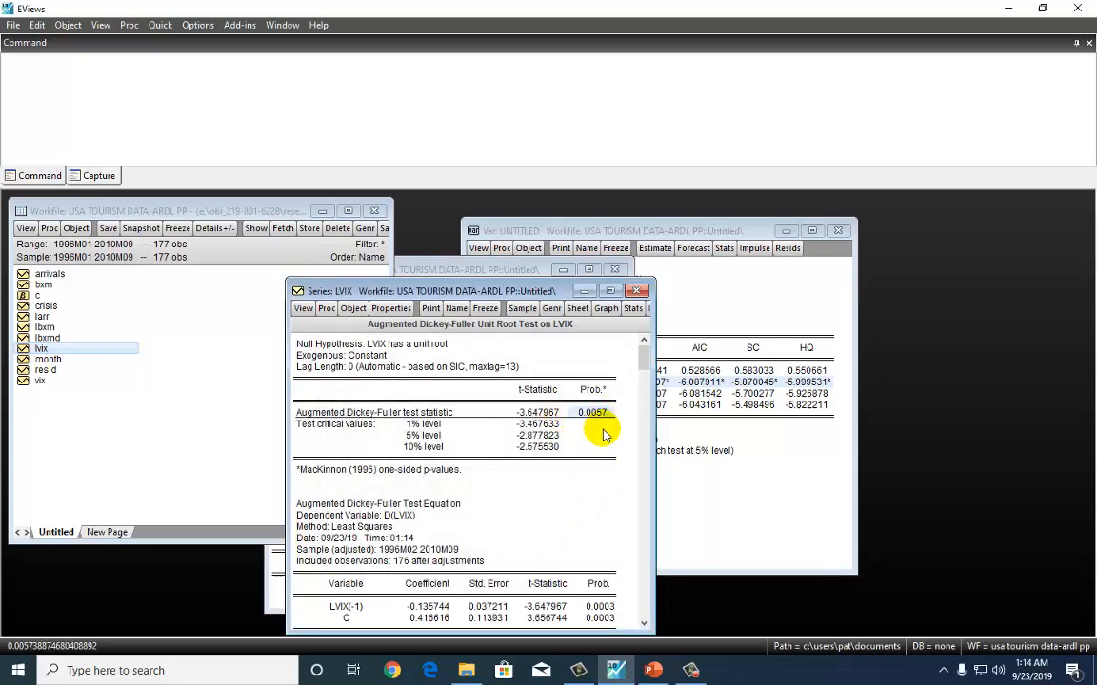
pyautogui.moveTo(592, 434)
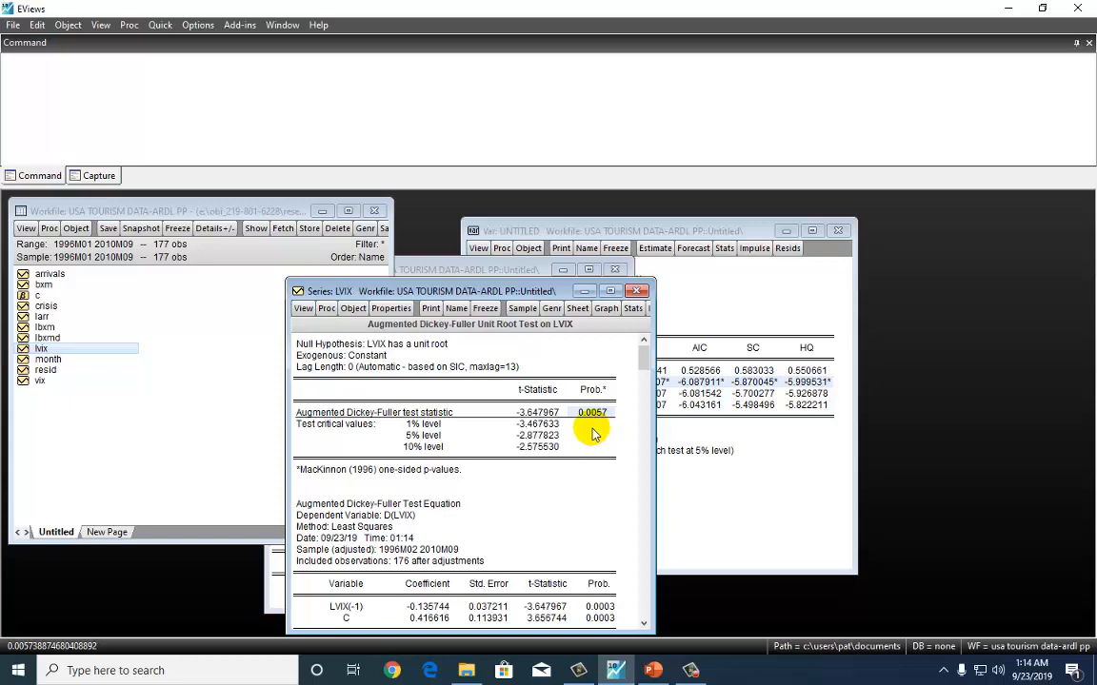
pyautogui.moveTo(560, 495)
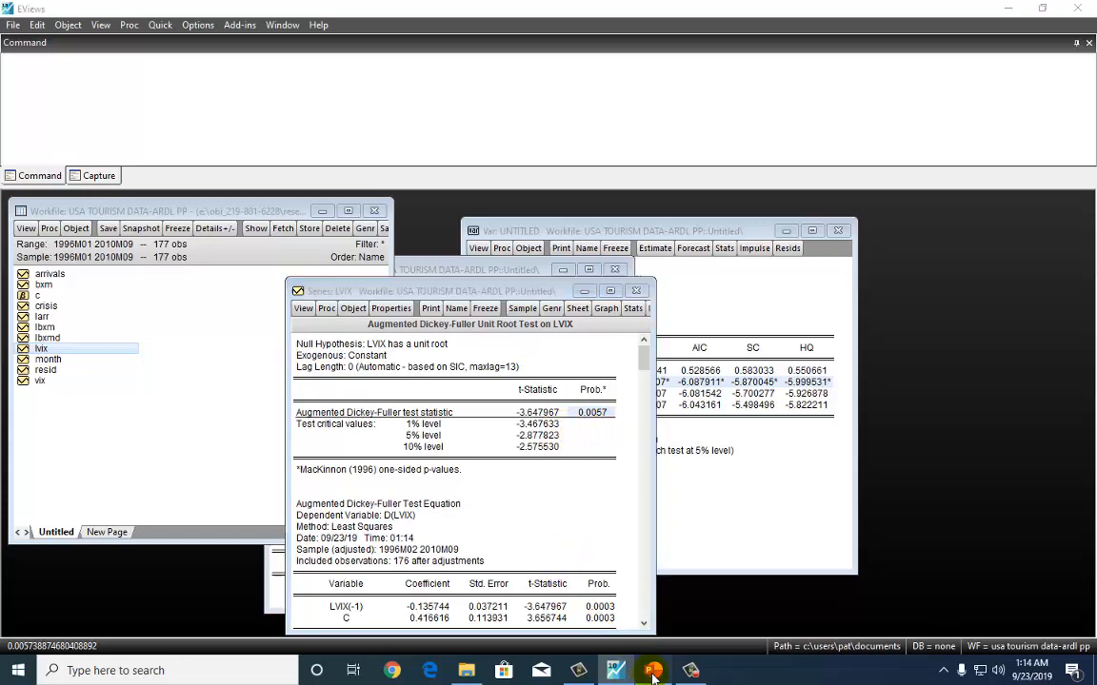
# Switch to the PowerPoint slide on Step 1 lag selection.
pyautogui.click(652, 670)
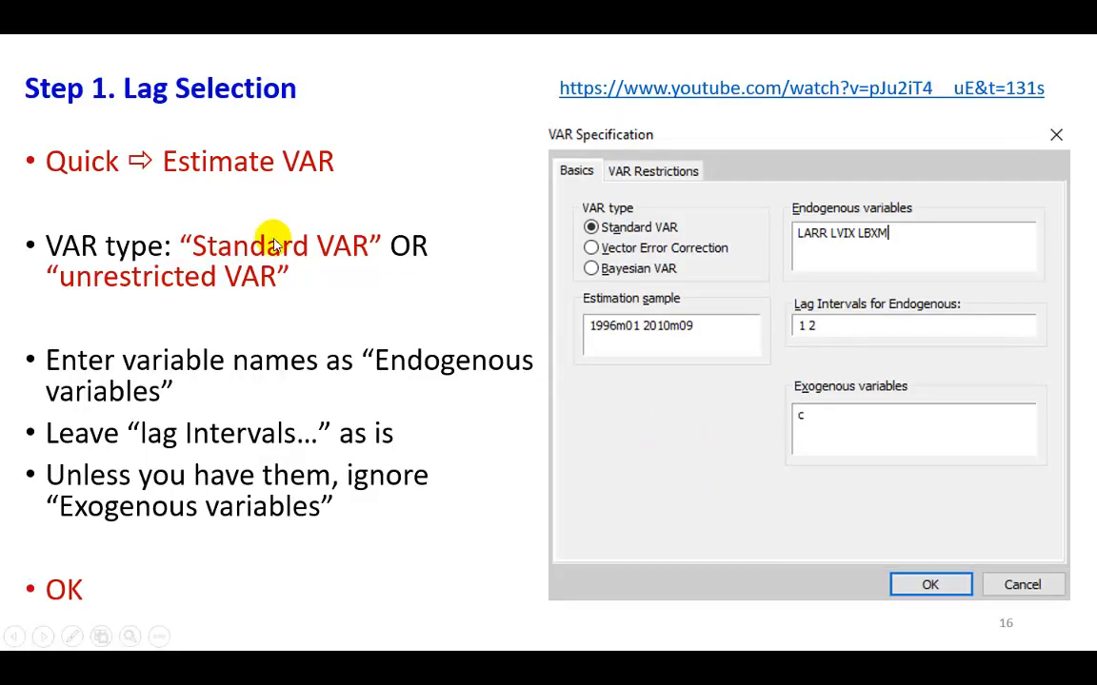
pyautogui.moveTo(108, 159)
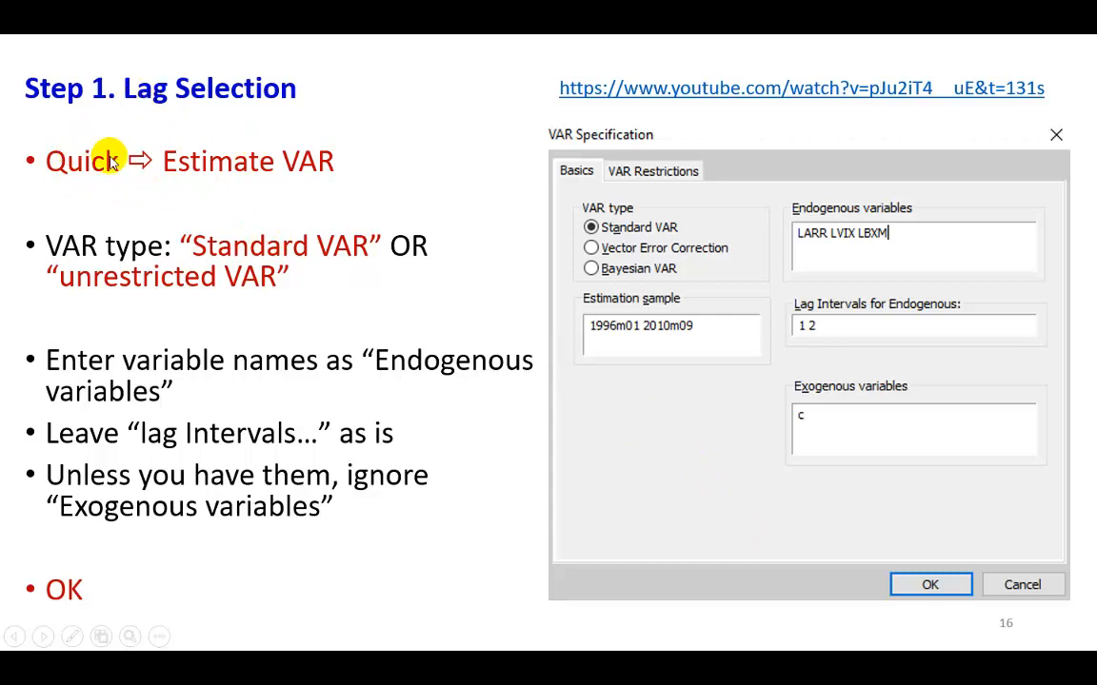
pyautogui.moveTo(827, 367)
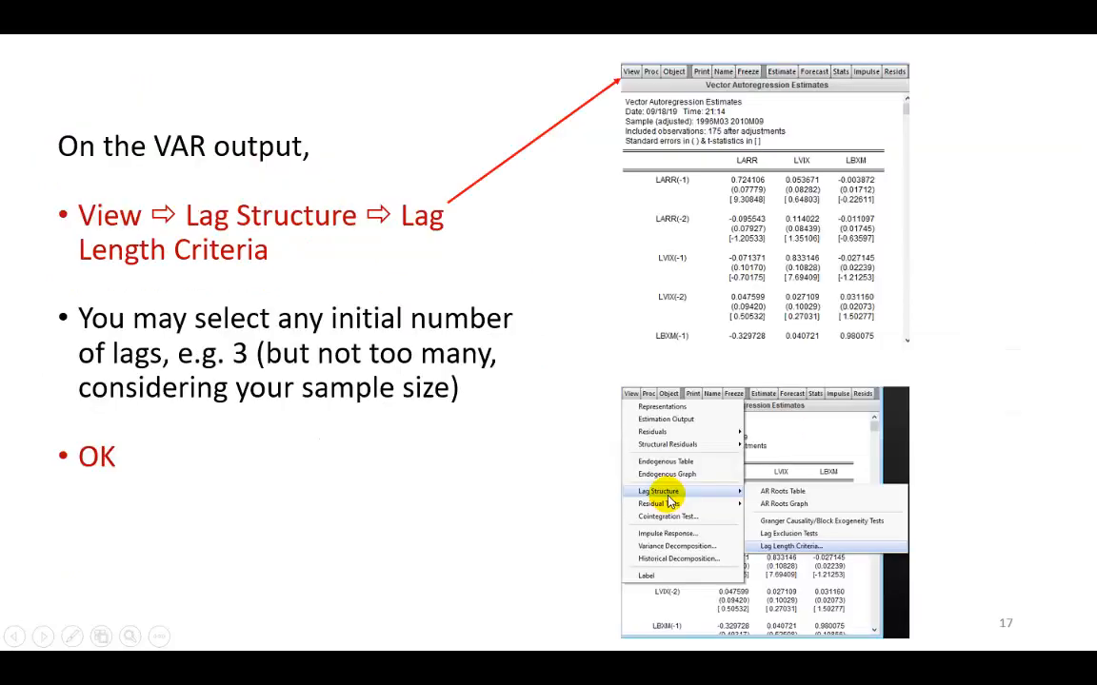
pyautogui.moveTo(369, 255)
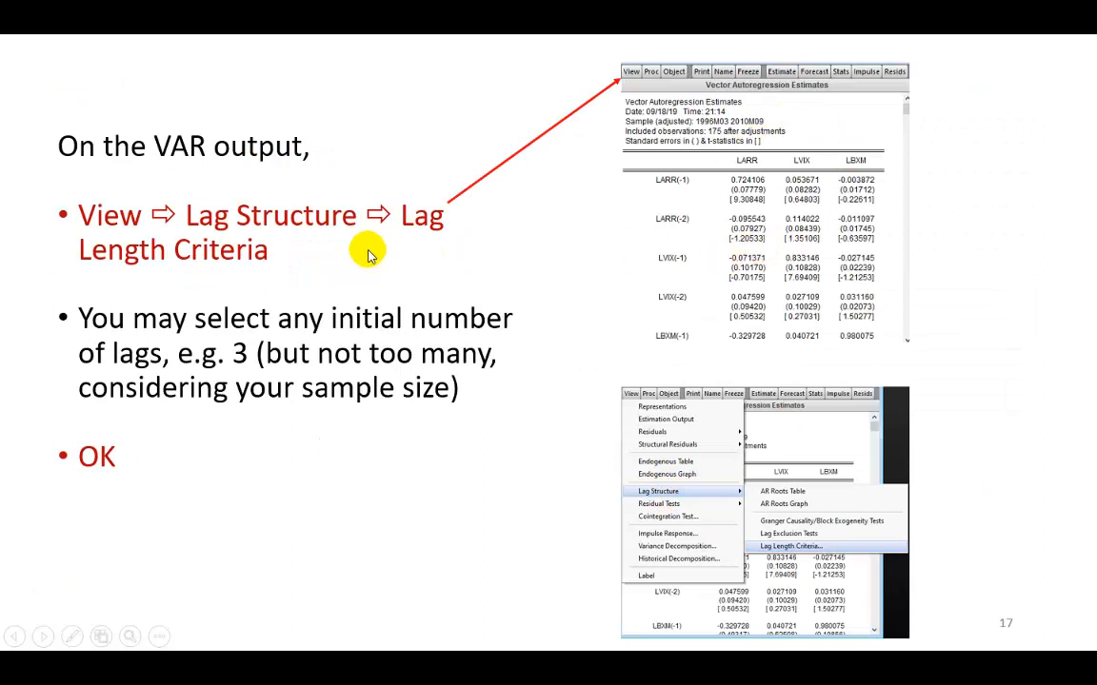
pyautogui.moveTo(53, 236)
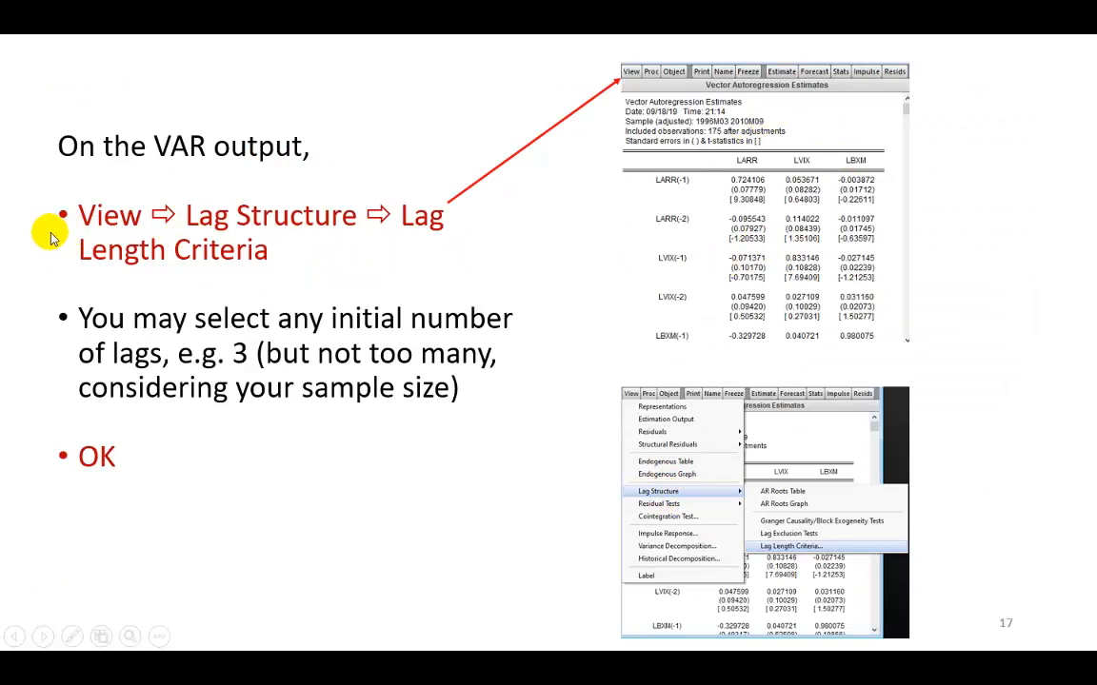
pyautogui.moveTo(752, 504)
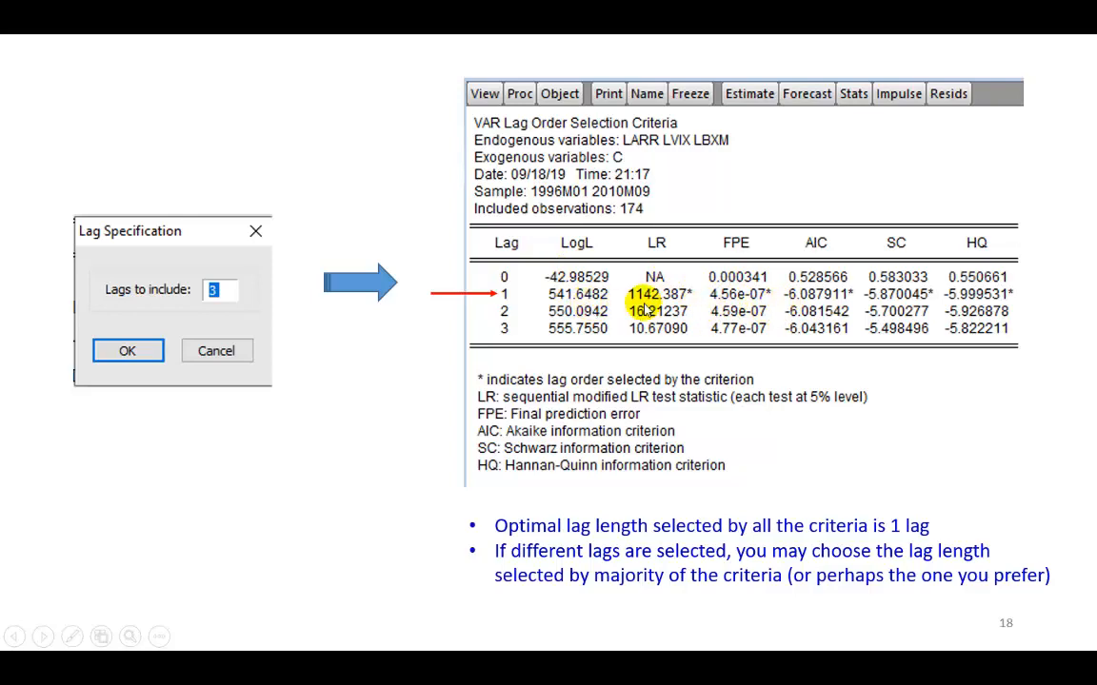
pyautogui.moveTo(911, 307)
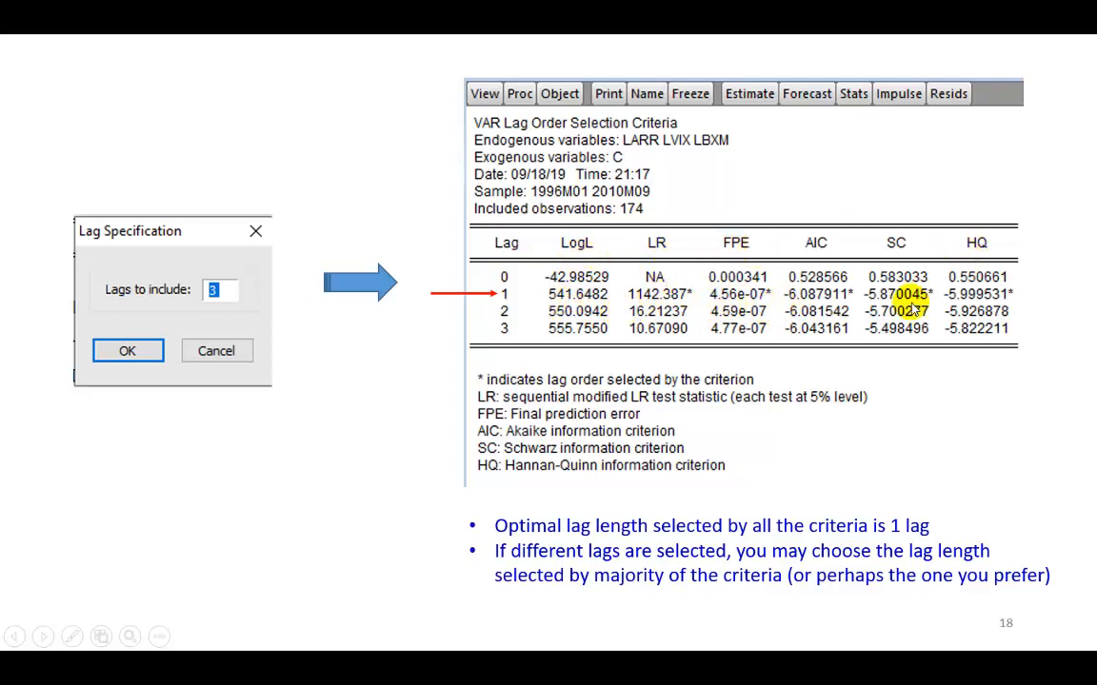
# Advance the slideshow to the Step 2 Test for Stationarity slide.
pyautogui.press('right')
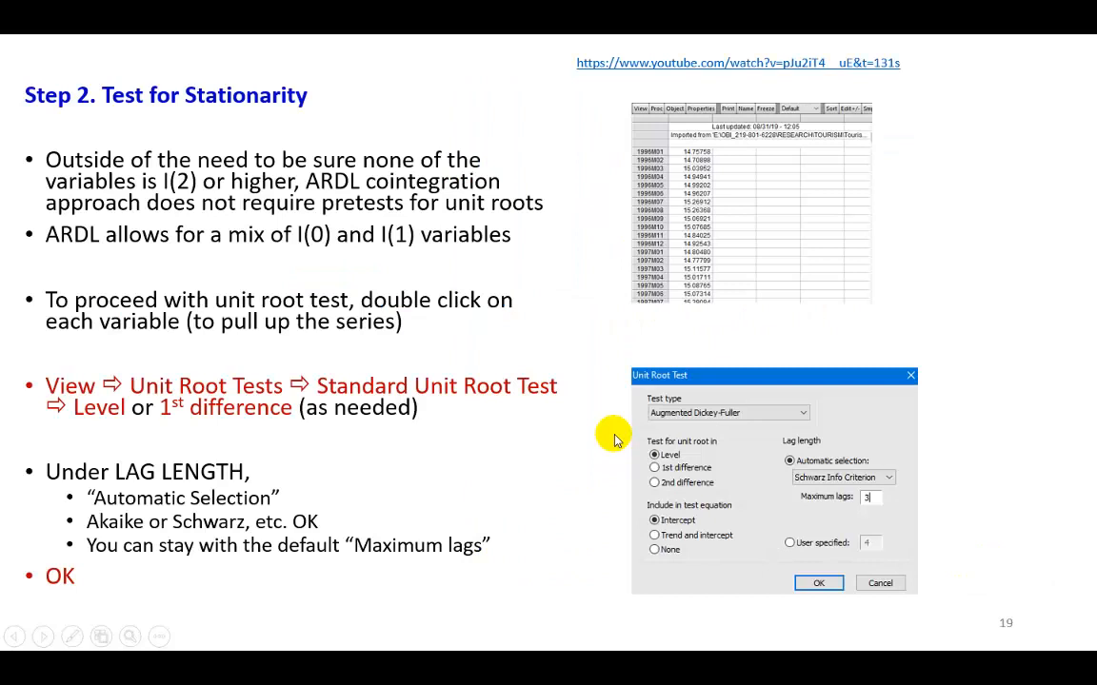
pyautogui.moveTo(187, 131)
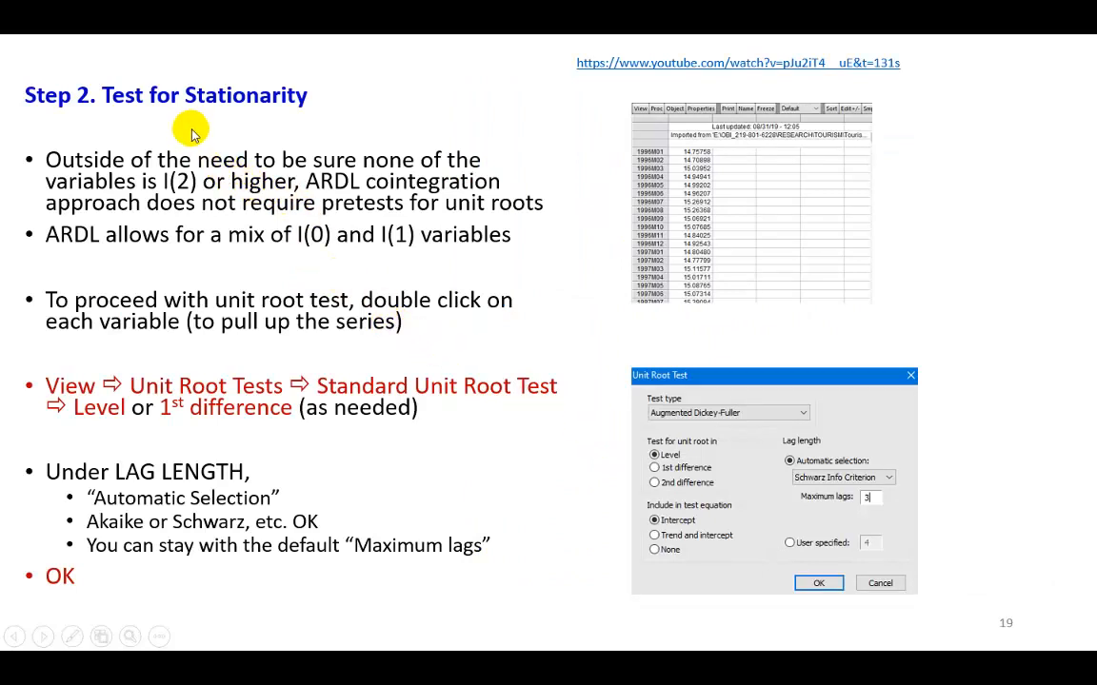
pyautogui.moveTo(352, 171)
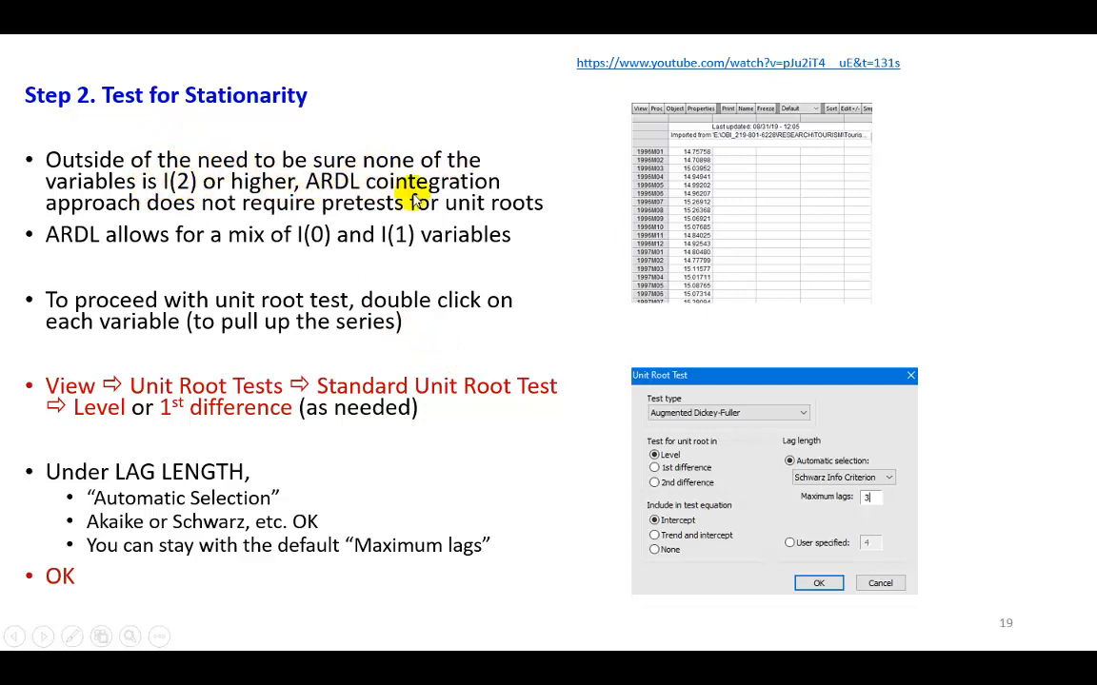
pyautogui.moveTo(133, 208)
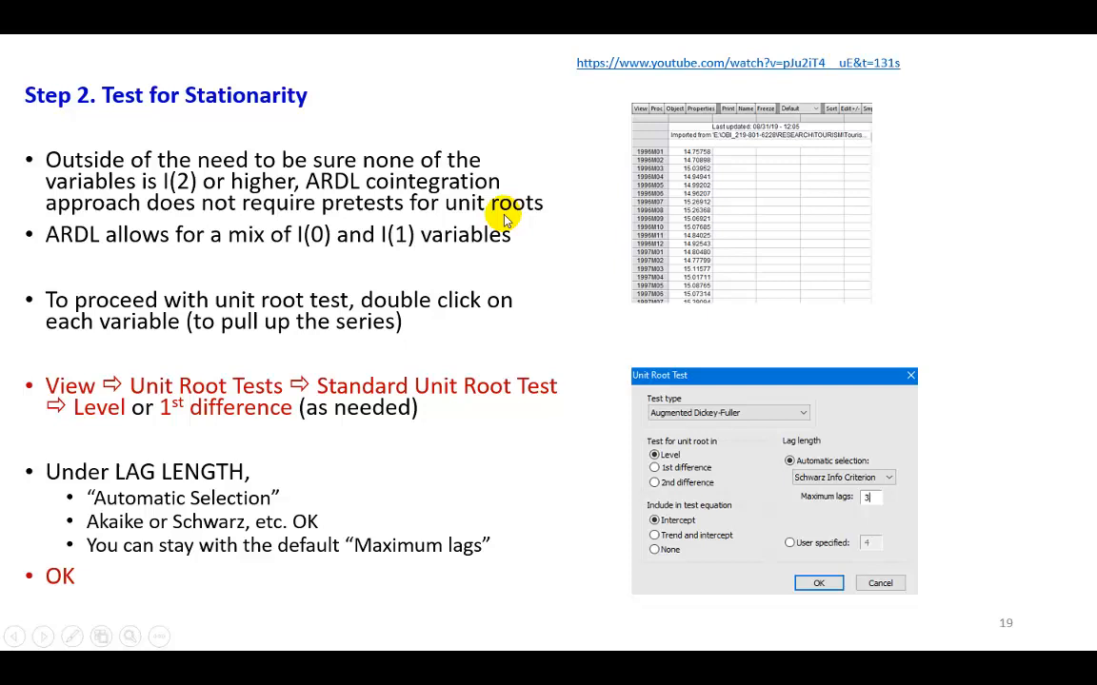
pyautogui.moveTo(203, 243)
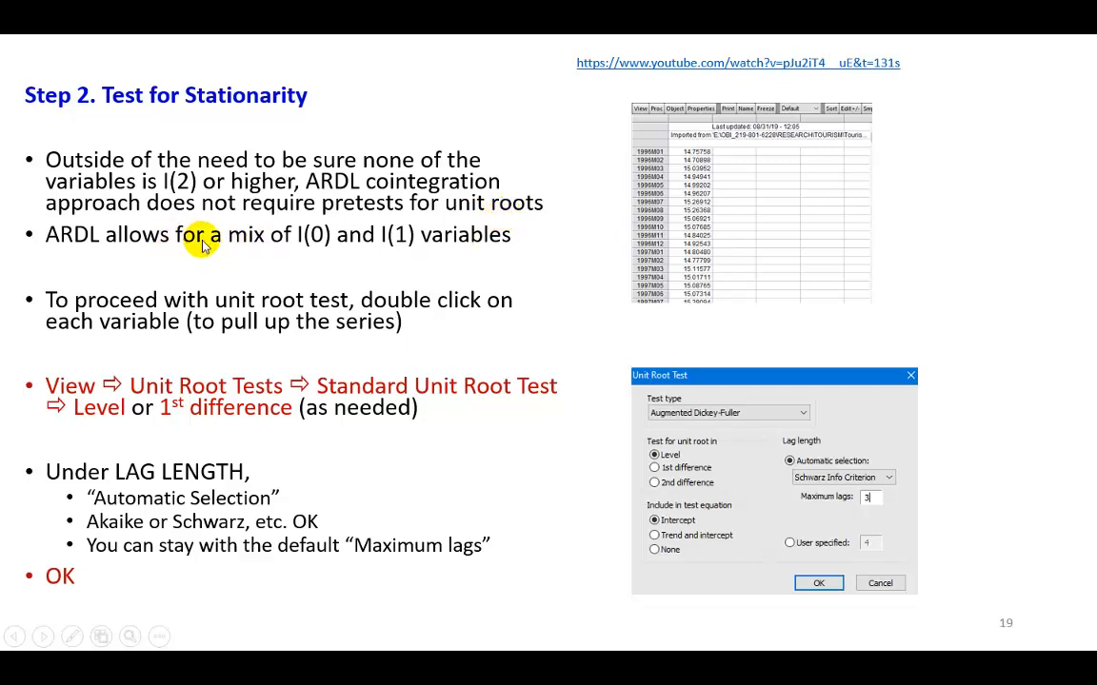
pyautogui.moveTo(266, 246)
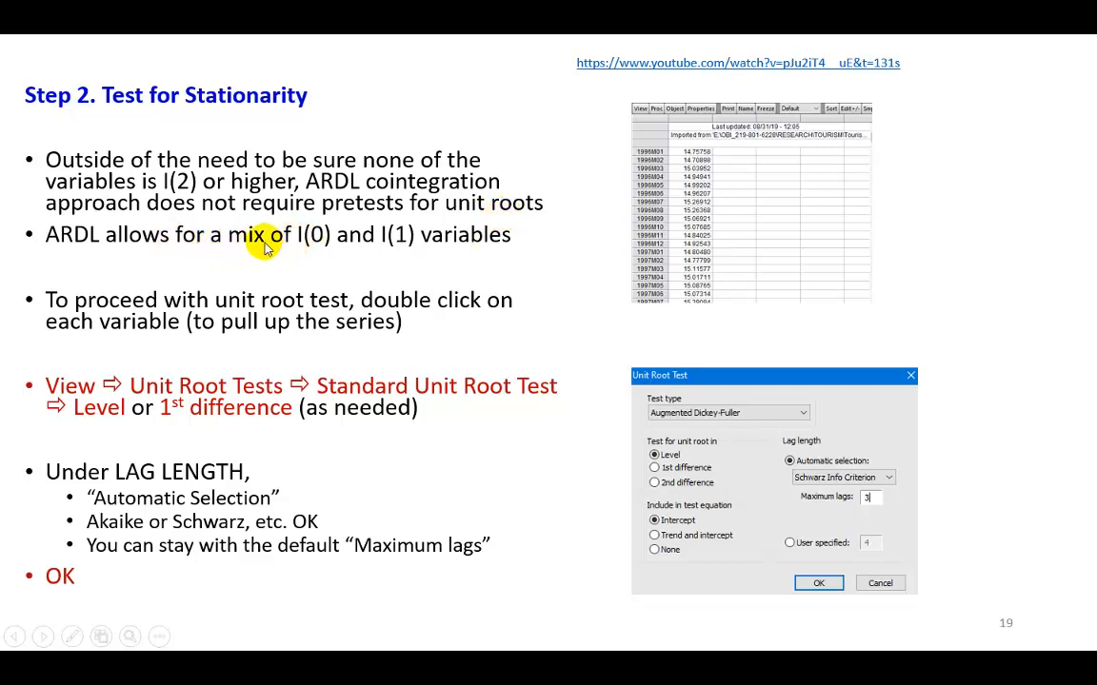
pyautogui.moveTo(441, 249)
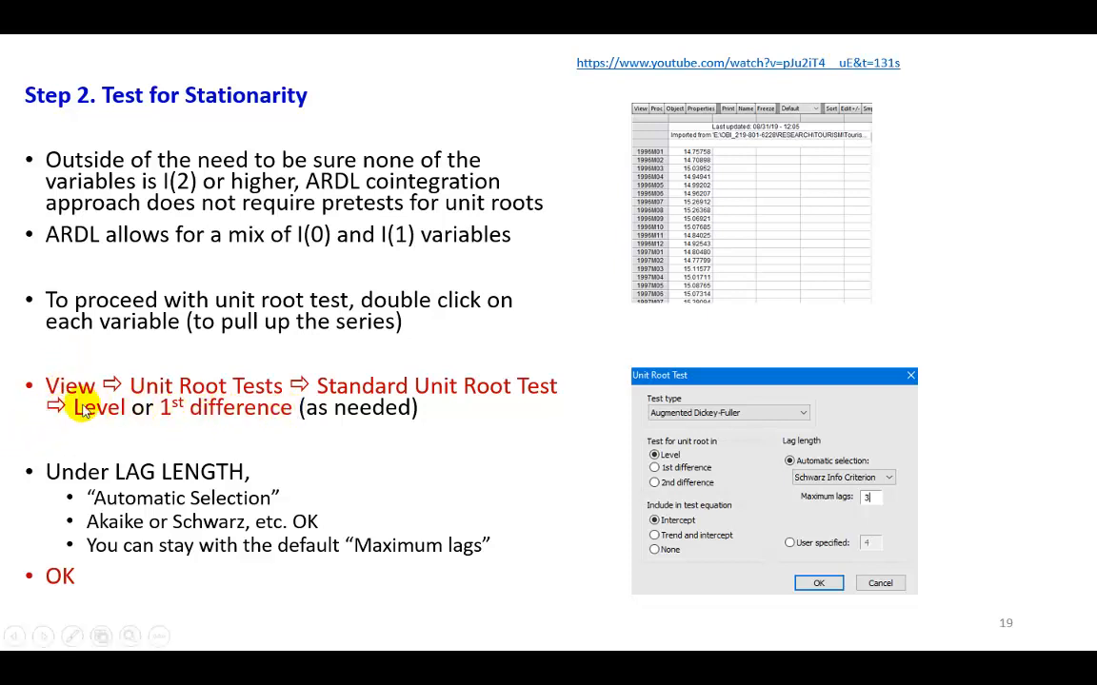
pyautogui.moveTo(114, 407)
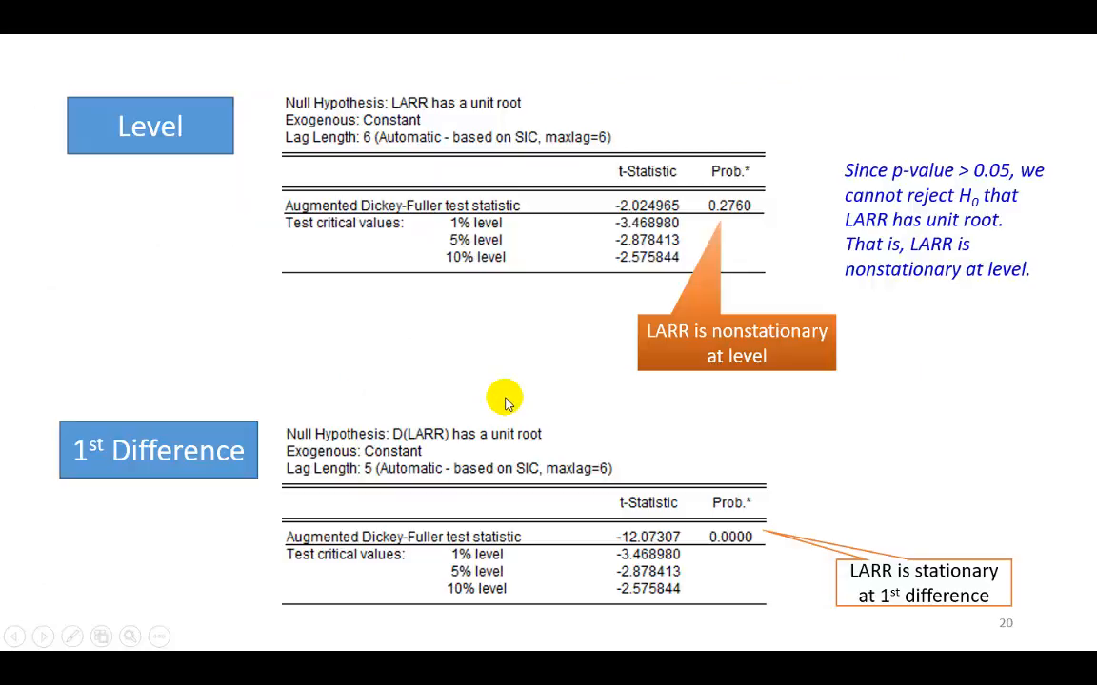
pyautogui.moveTo(238, 271)
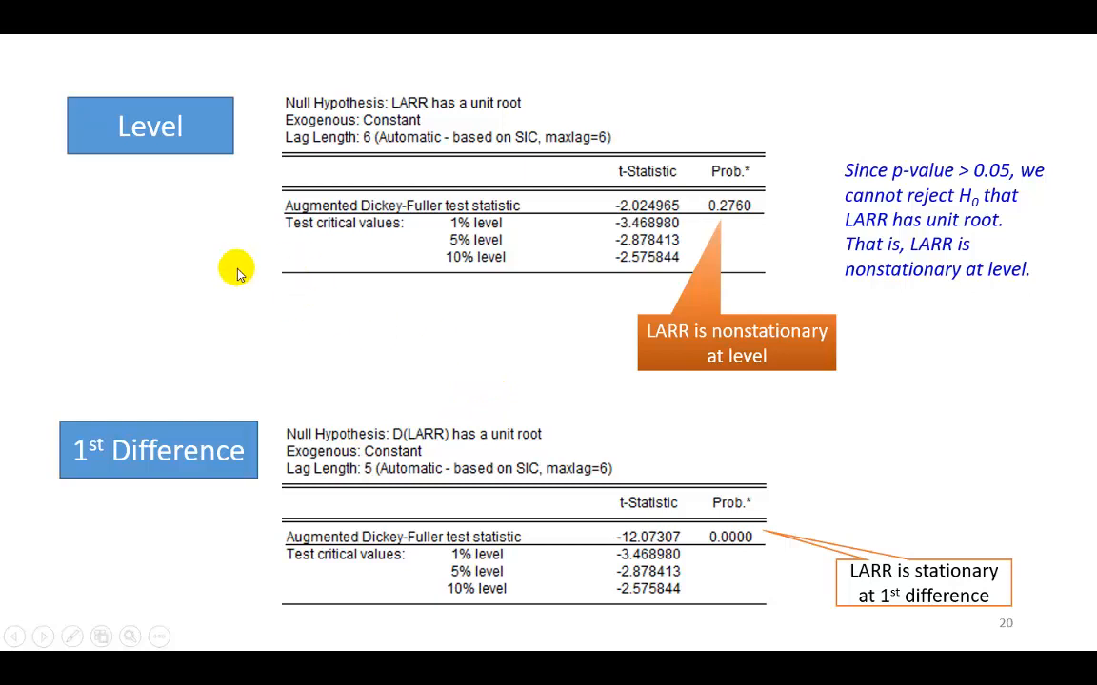
# Advance through the LBXM results slide to the LVIX stationarity slide.
pyautogui.press('right')
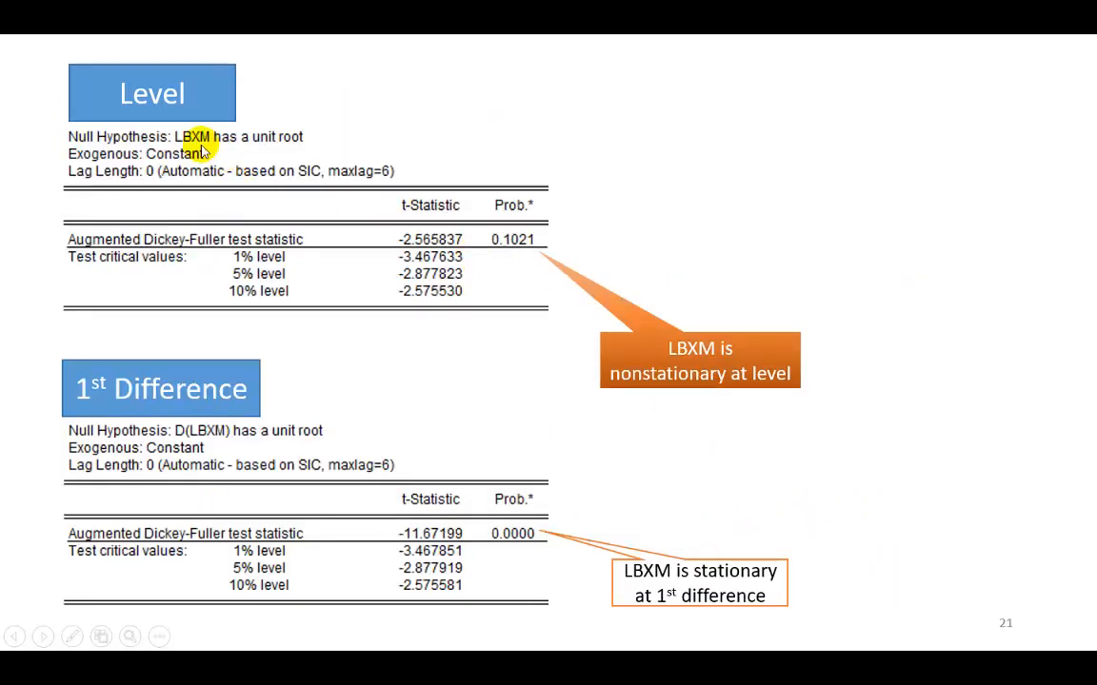
pyautogui.moveTo(523, 263)
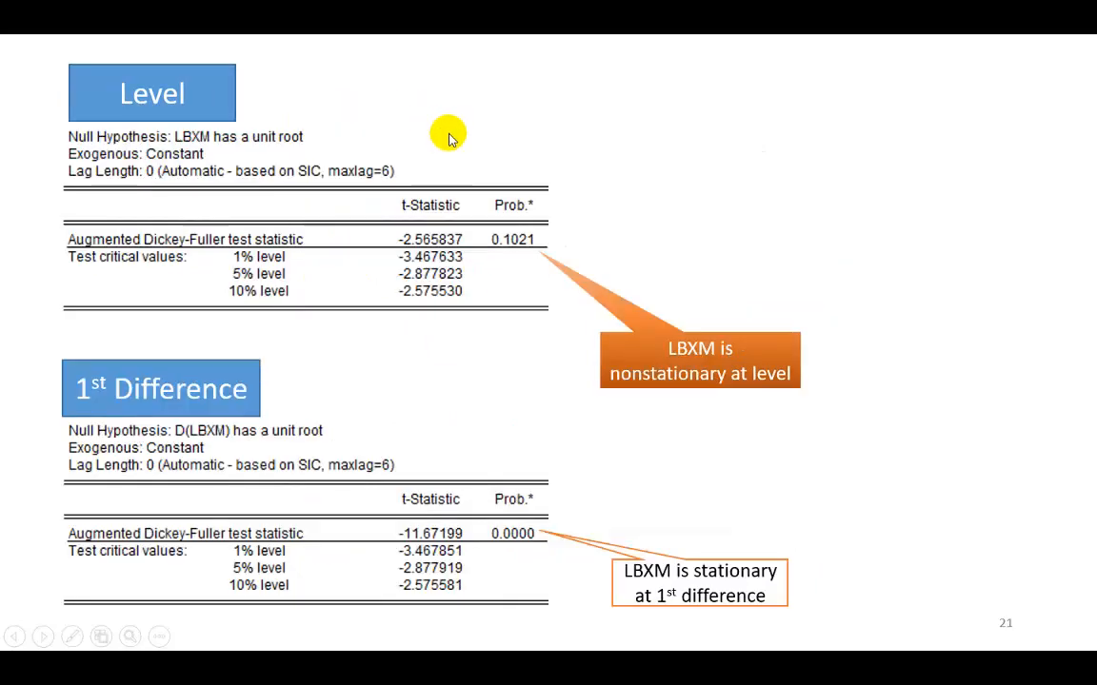
pyautogui.press('right')
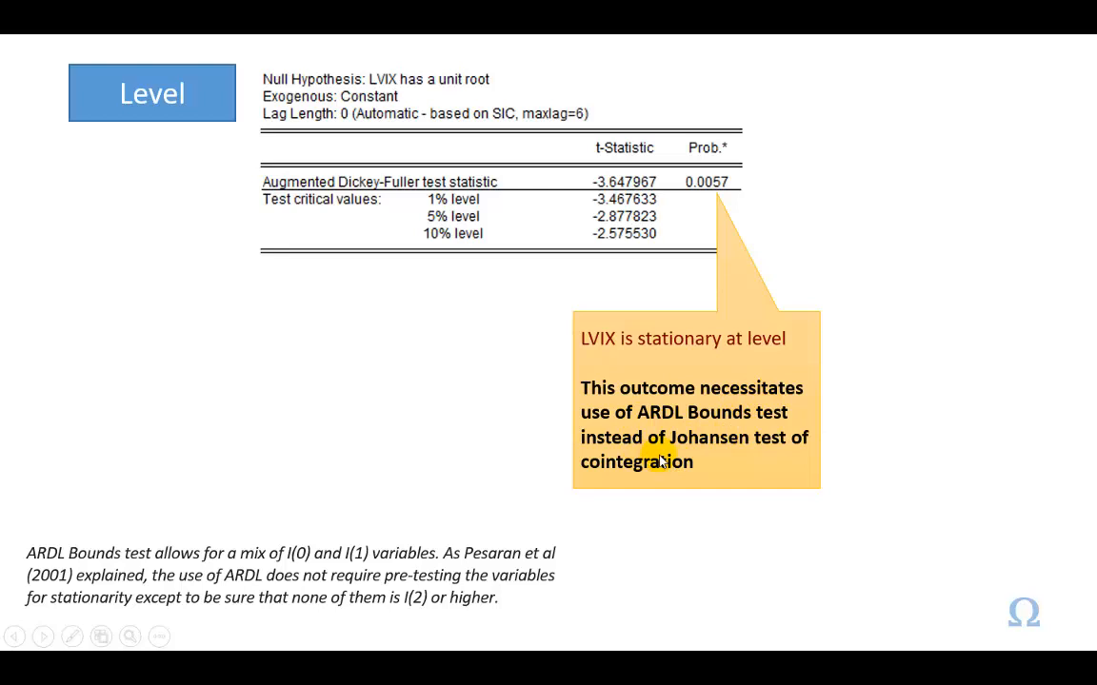
pyautogui.moveTo(681, 481)
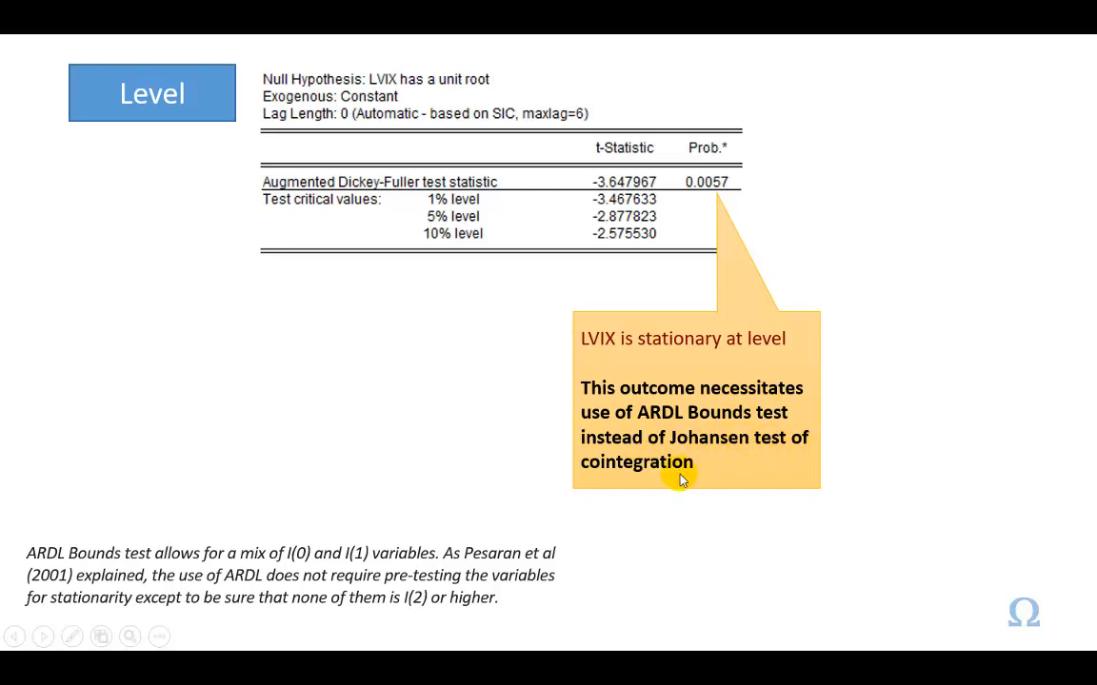
pyautogui.moveTo(511, 475)
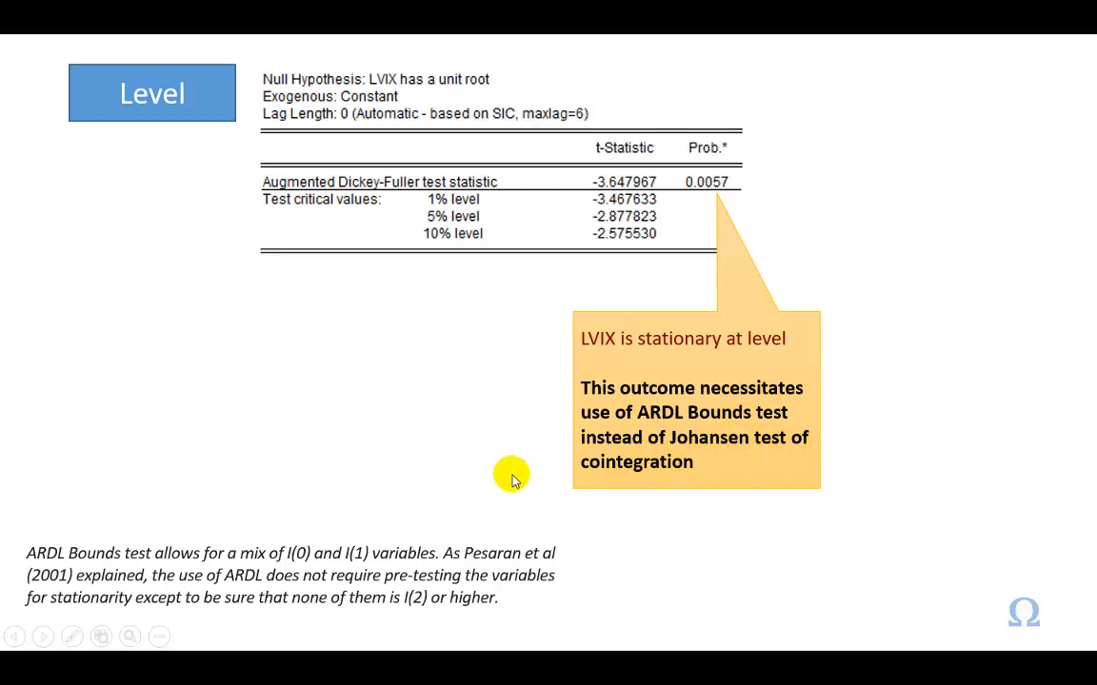